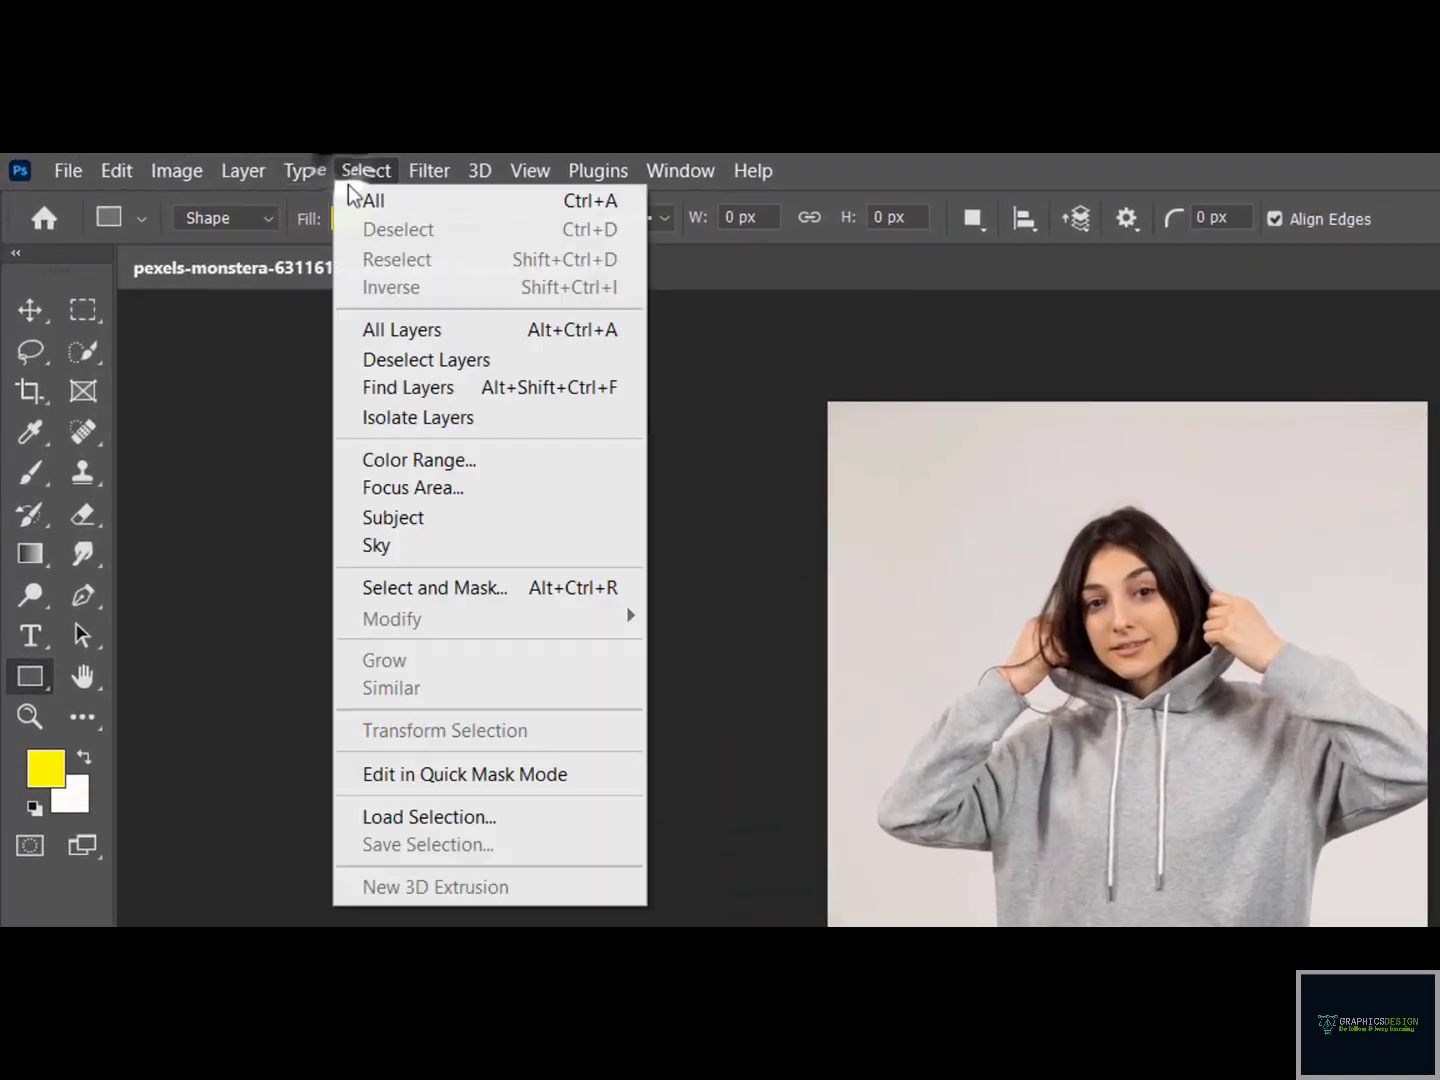
{"action": "mouse_move", "coordinate": [392, 516]}
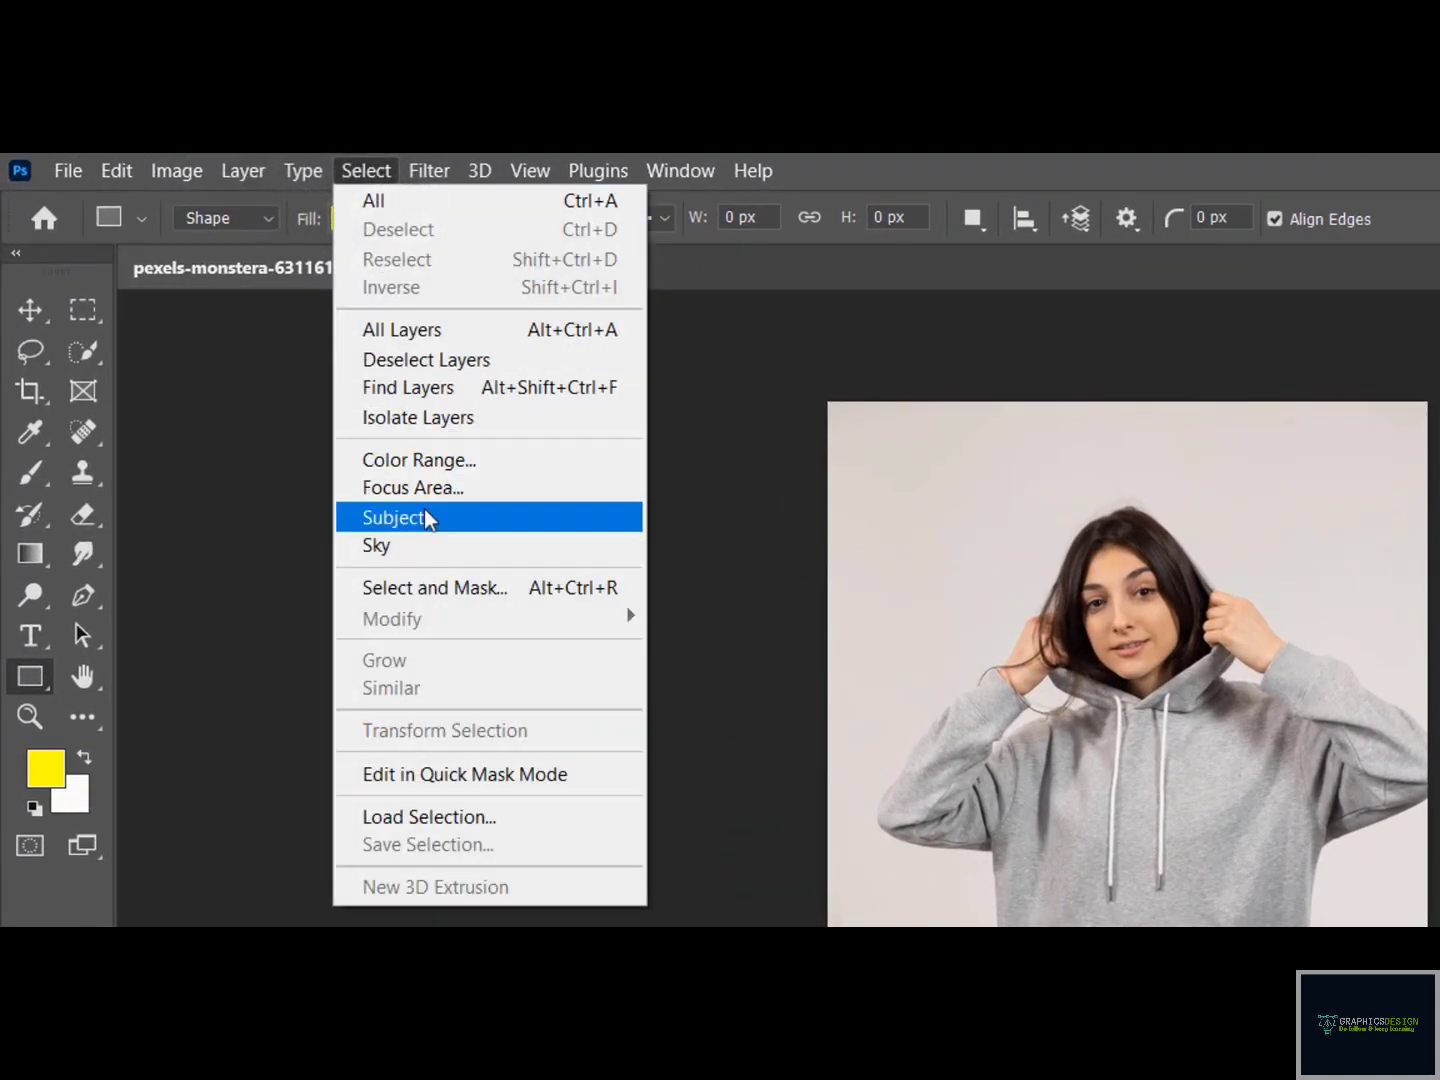
Auto-select the woman in the hoodie as the photo's subject via Select Subject
{"action": "left_click", "coordinate": [394, 516]}
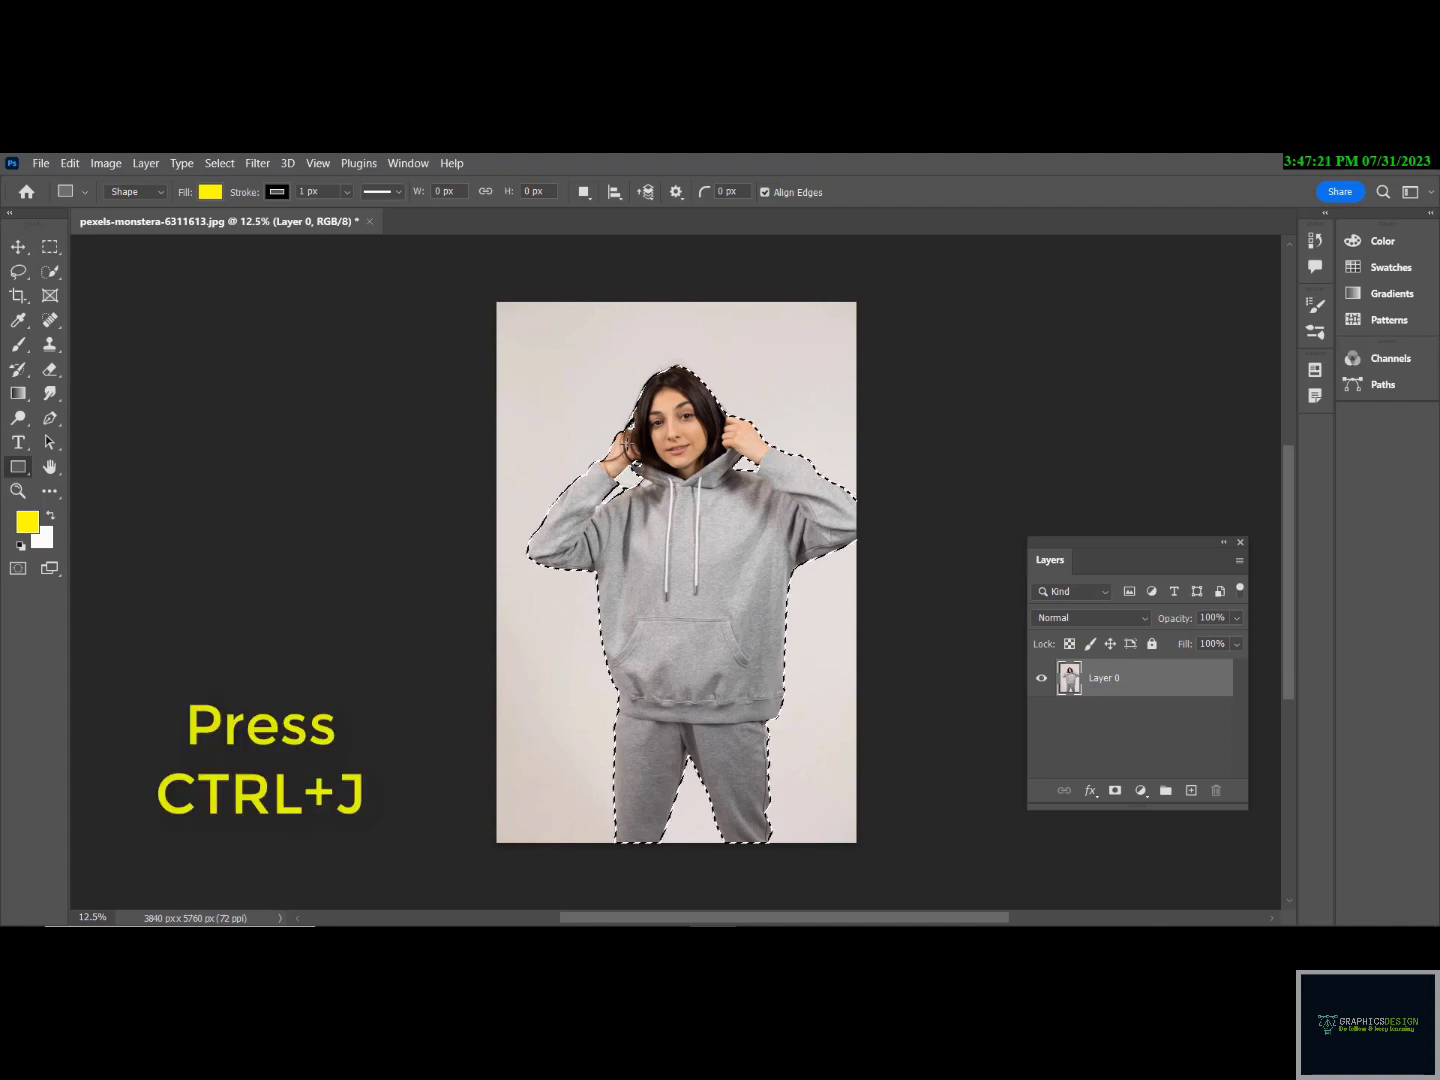
Duplicate the selected woman onto Layer 1 and hide that layer
{"action": "key", "text": "ctrl+j"}
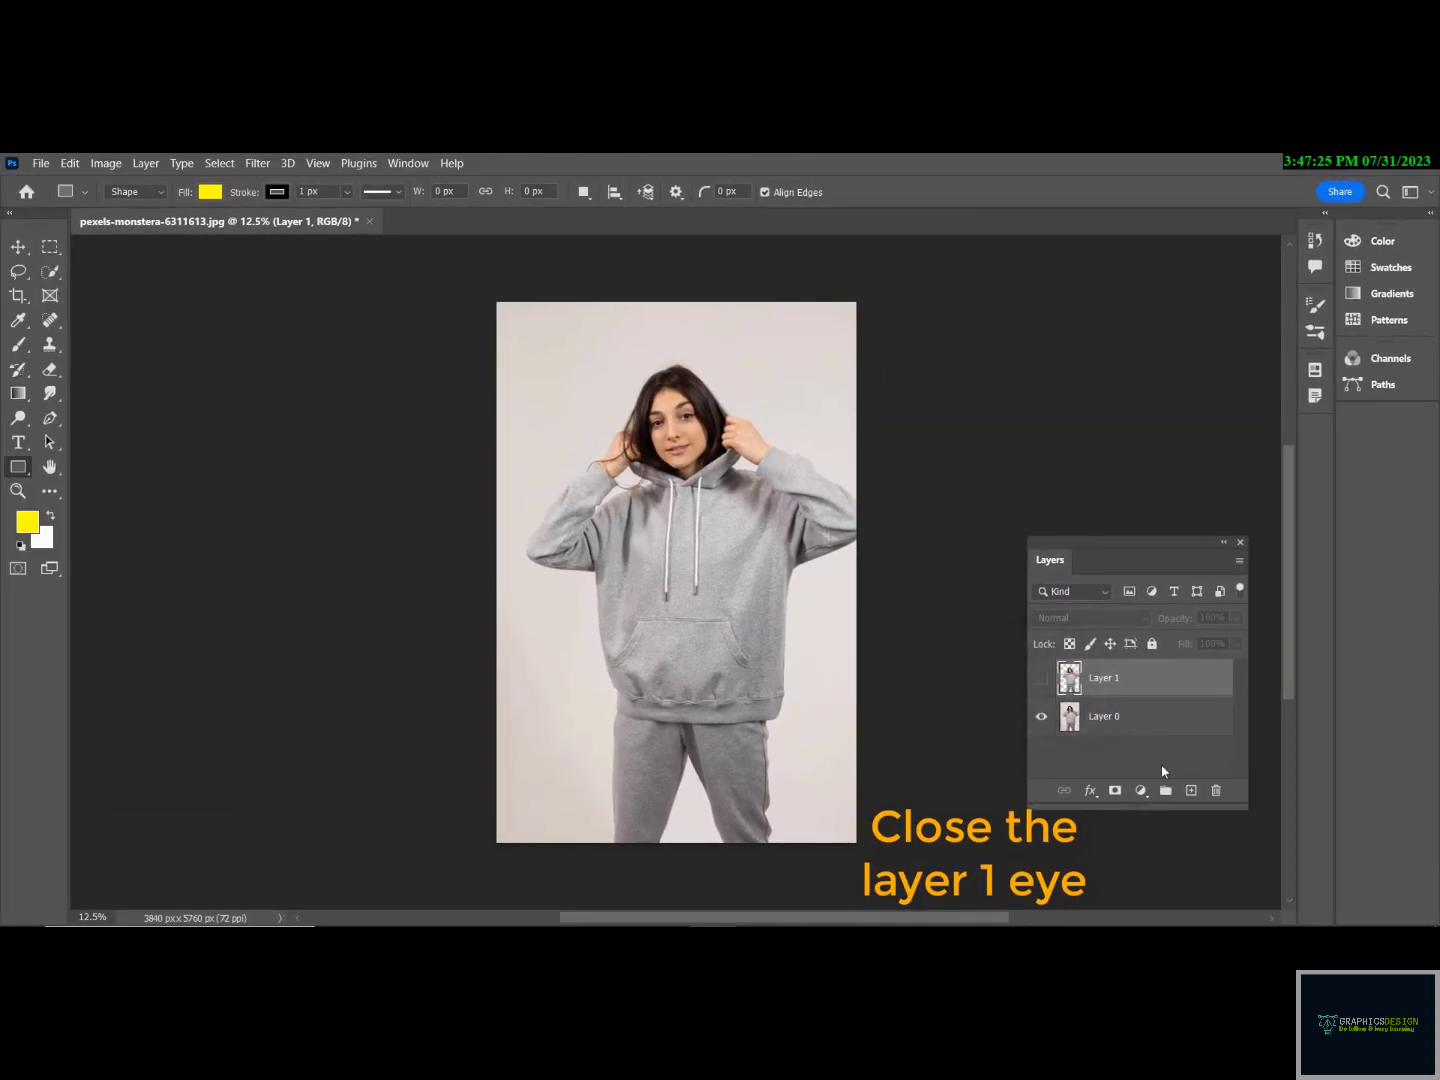
{"action": "left_click", "coordinate": [1104, 716]}
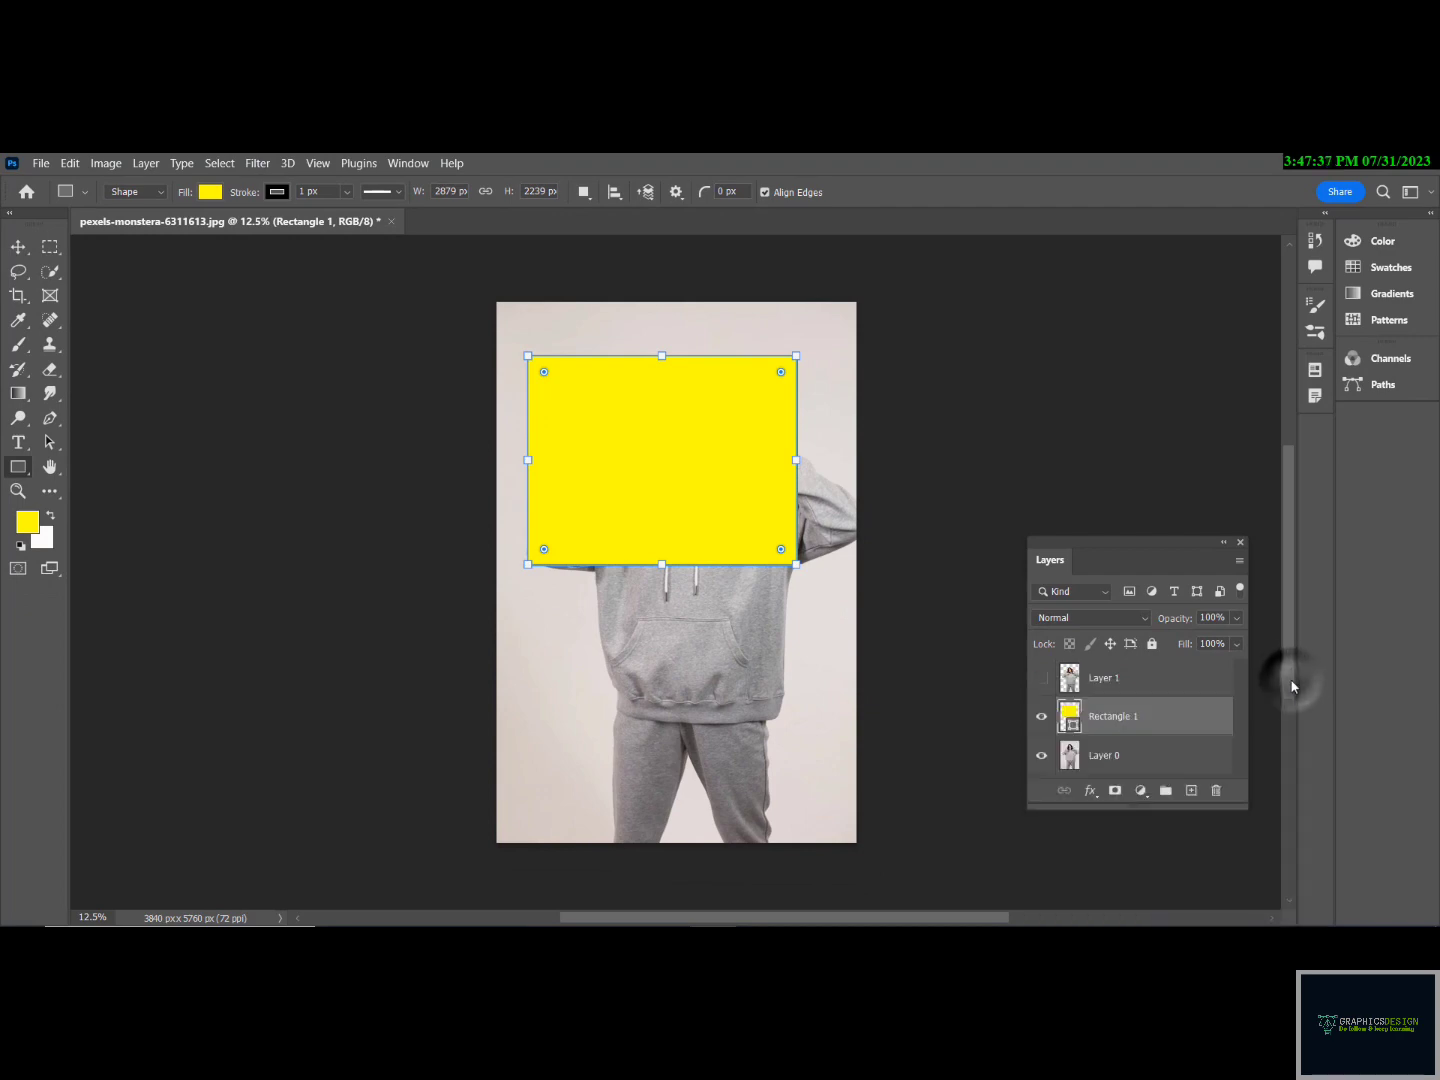
Convert the yellow rectangle to a smart object and stretch it over the whole canvas
{"action": "right_click", "coordinate": [1112, 716]}
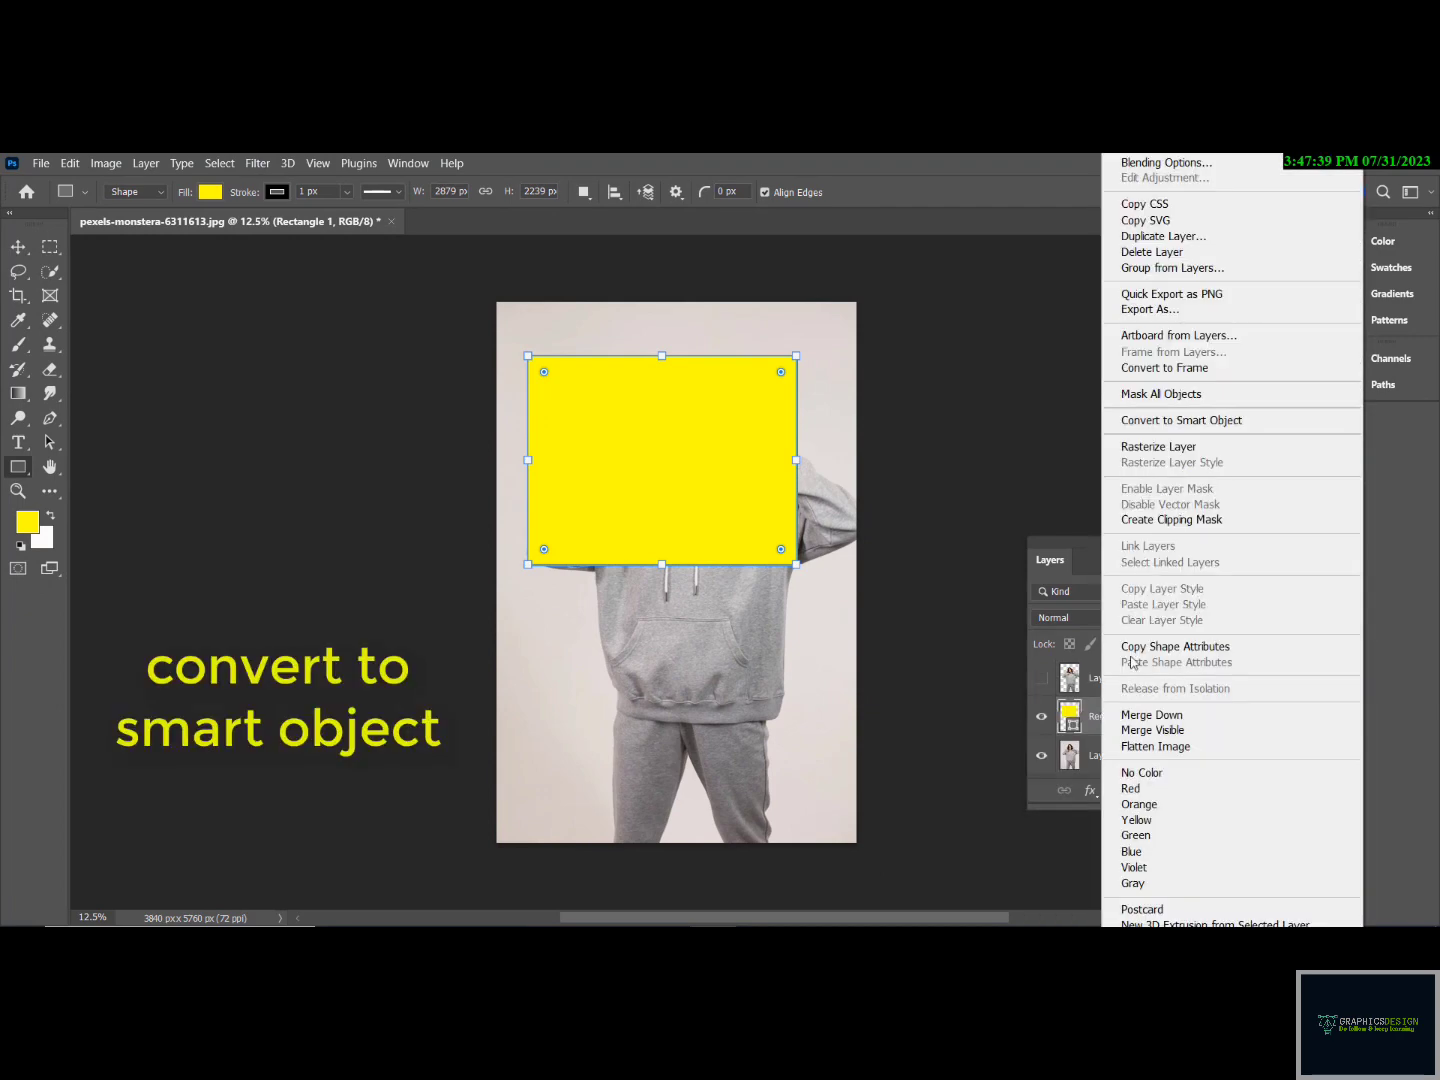
{"action": "left_click", "coordinate": [1180, 420]}
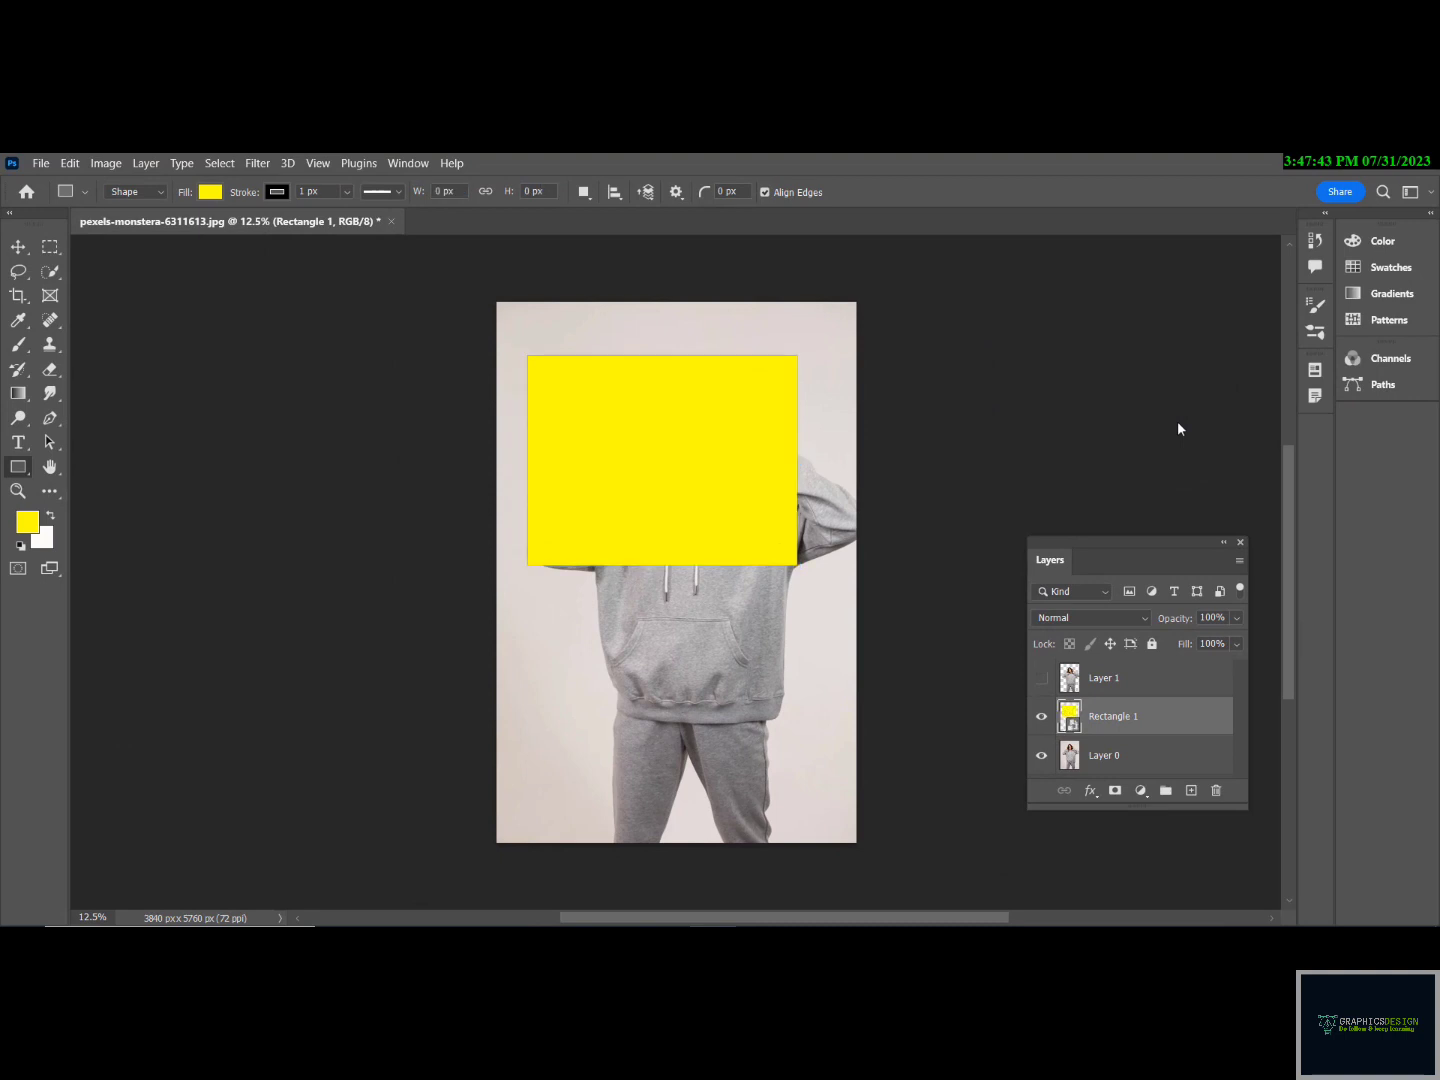
{"action": "key", "text": "ctrl+t"}
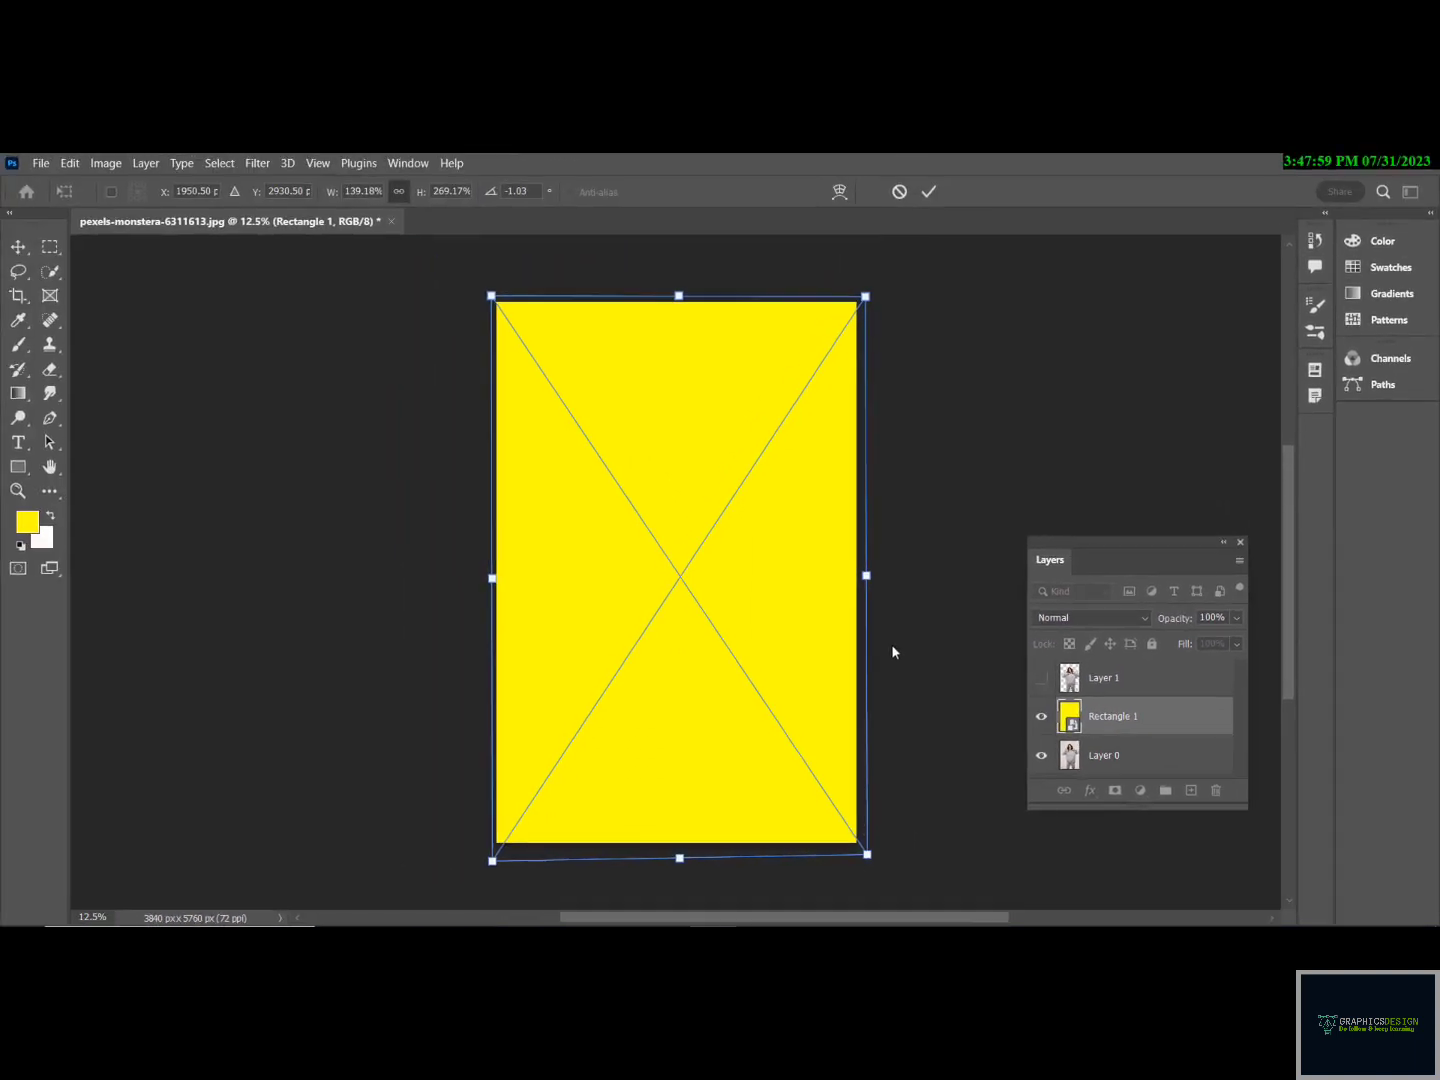
{"action": "key", "text": "Return"}
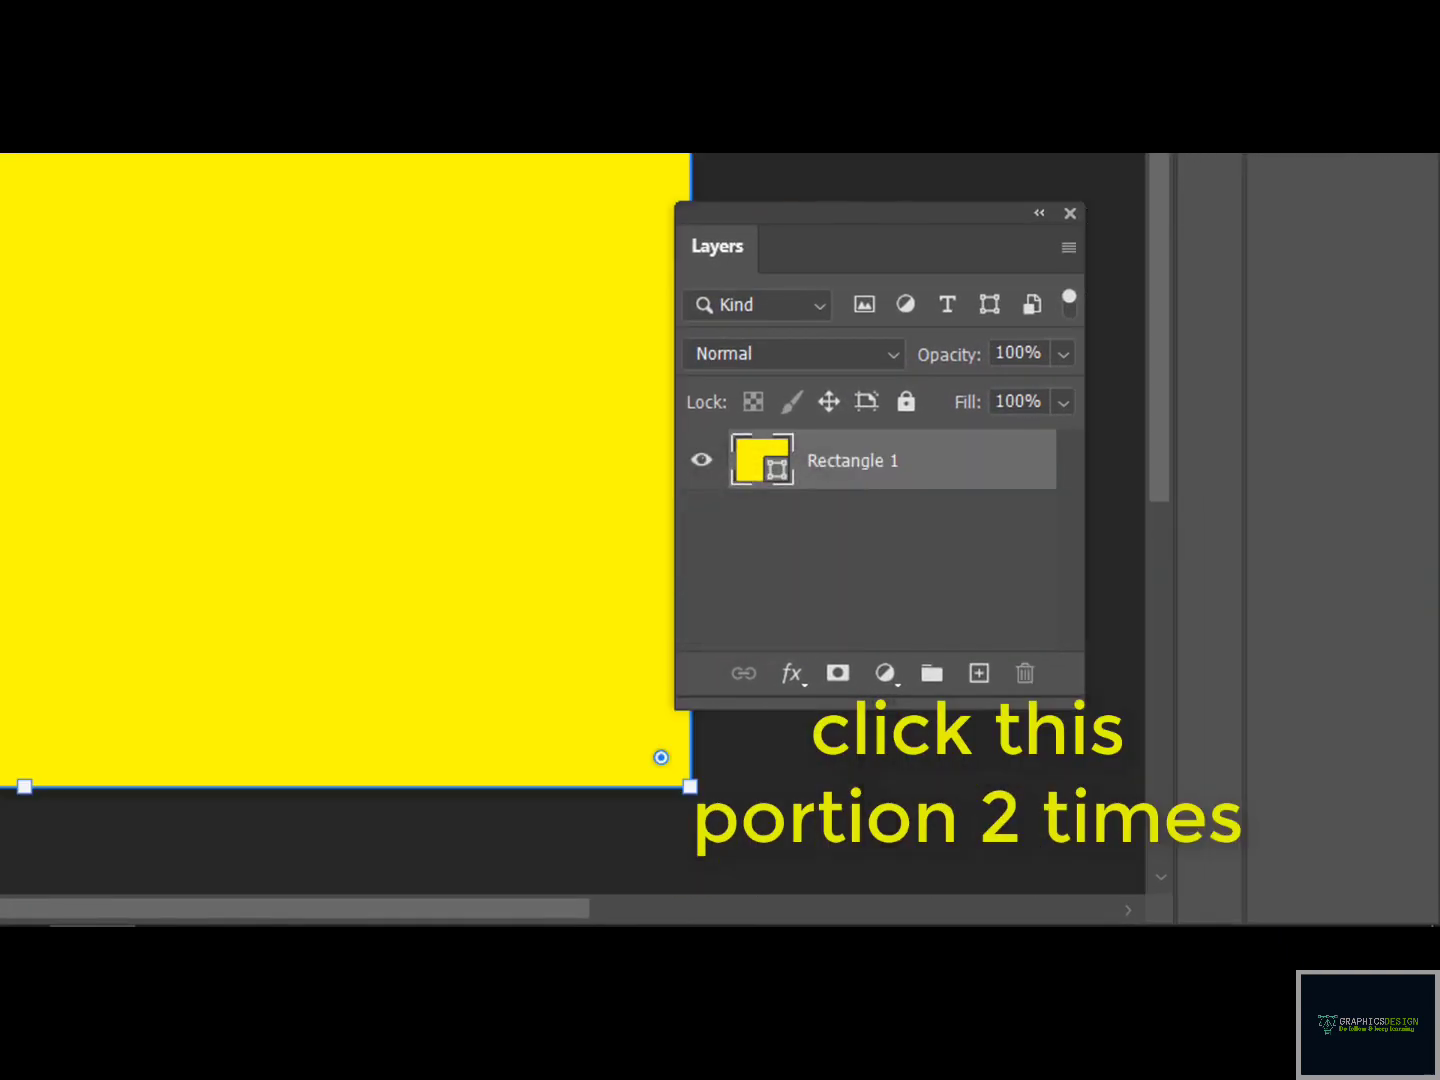
Place the neon X photo as embedded content inside the smart object and save it
{"action": "left_click", "coordinate": [40, 164]}
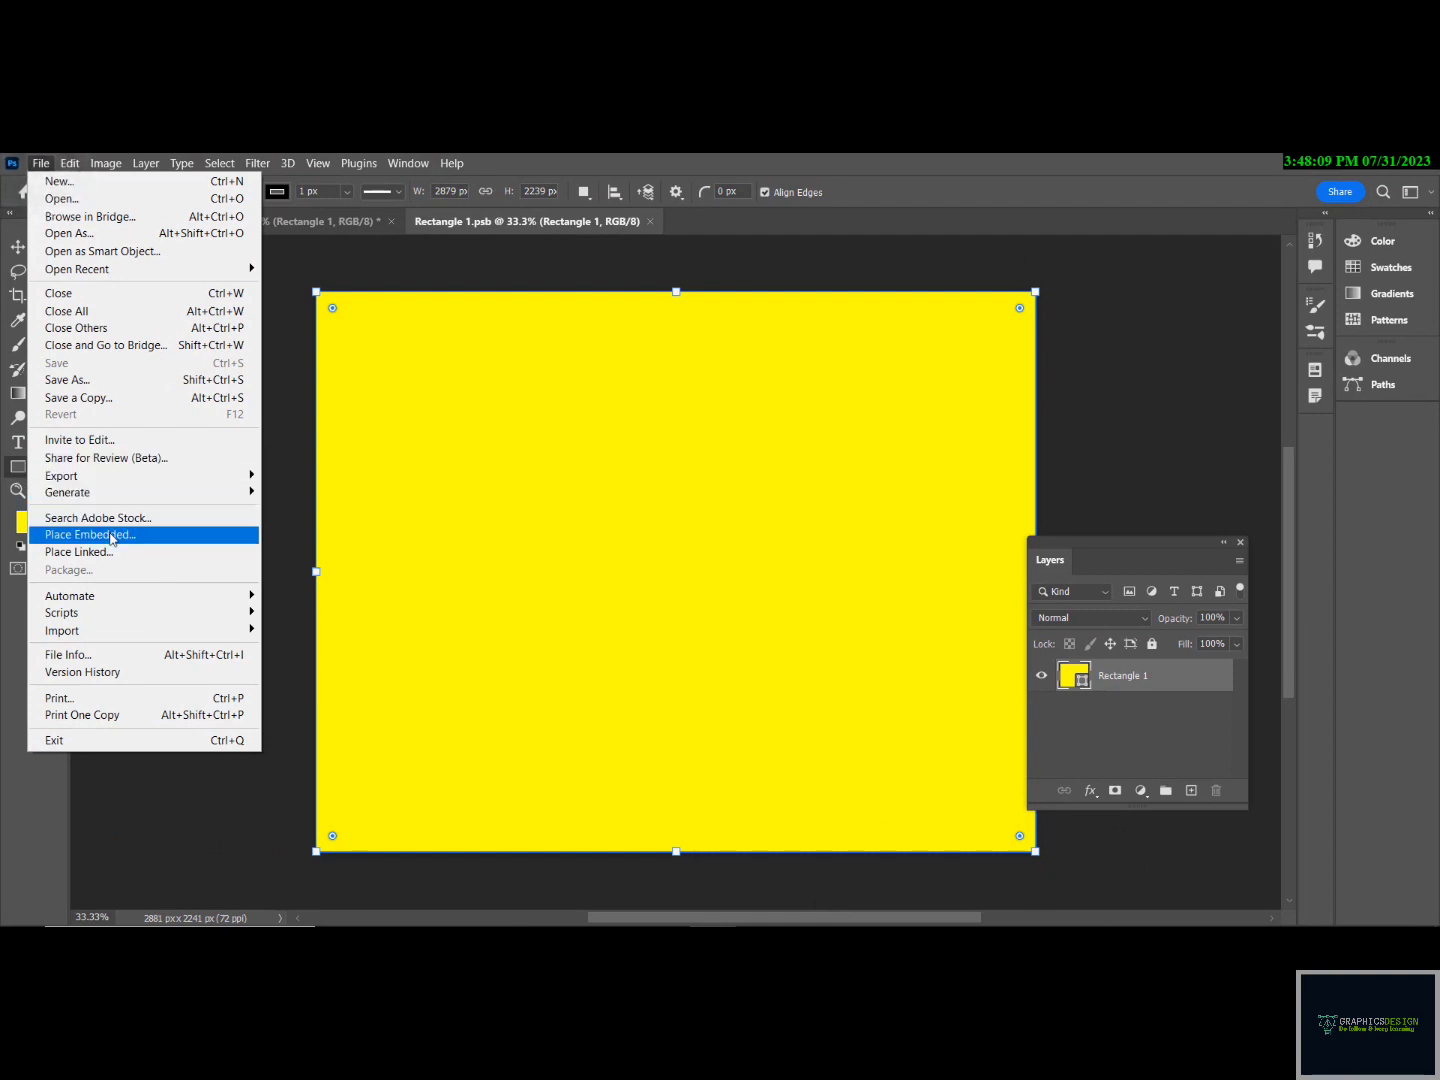
{"action": "left_click", "coordinate": [90, 534]}
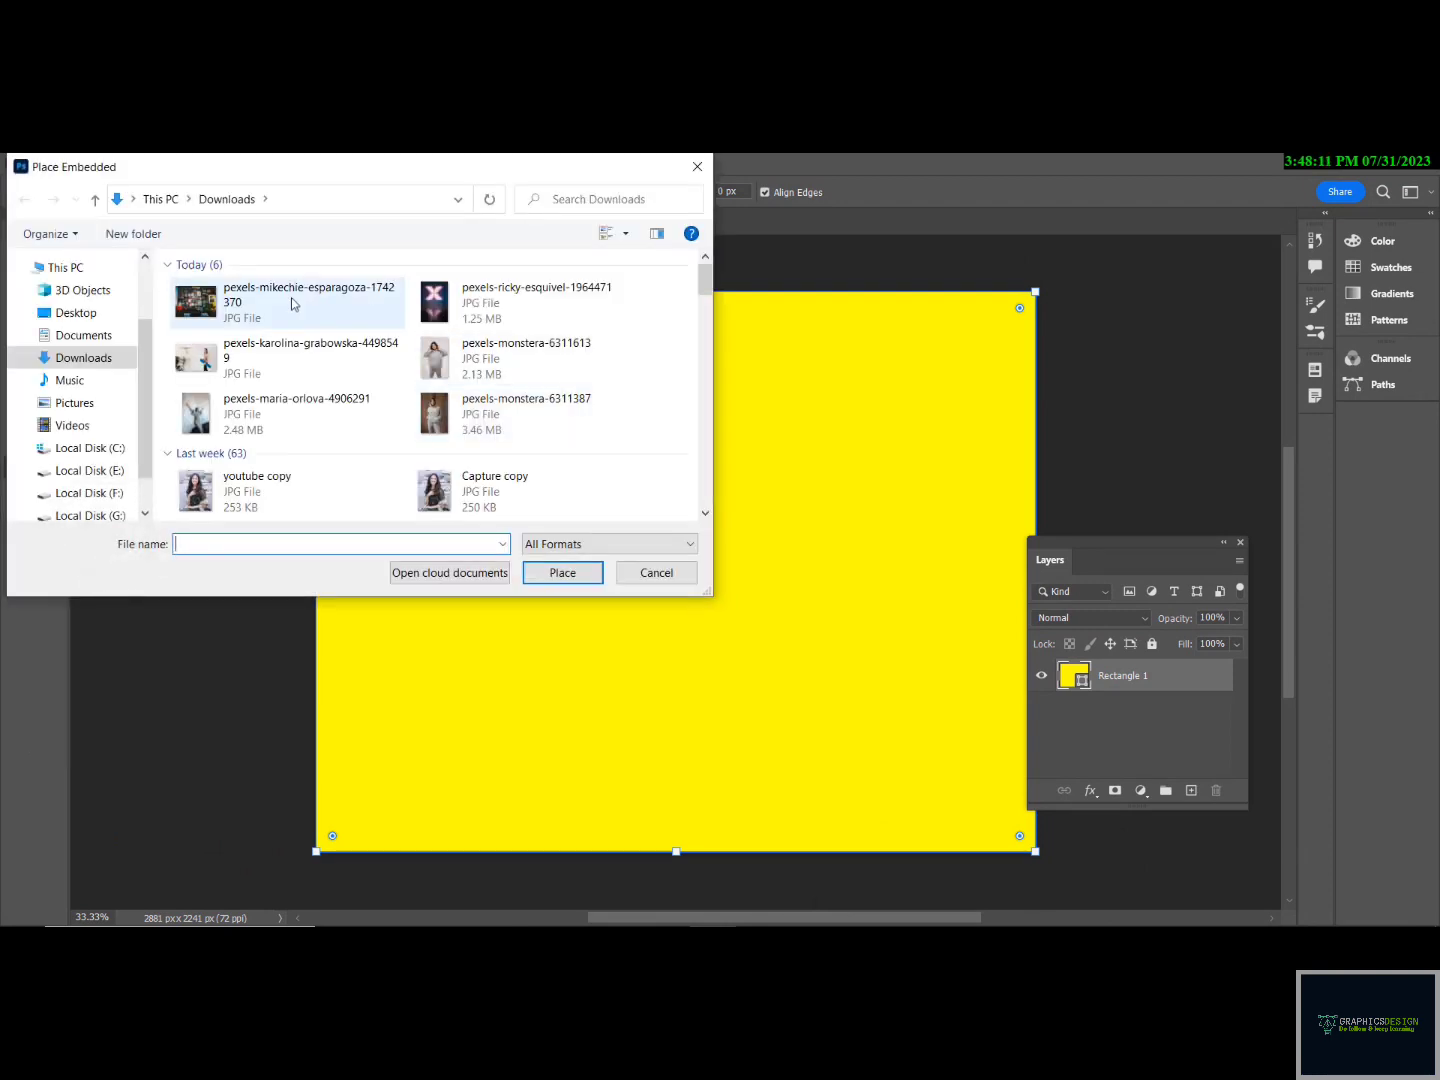
{"action": "left_click", "coordinate": [656, 572]}
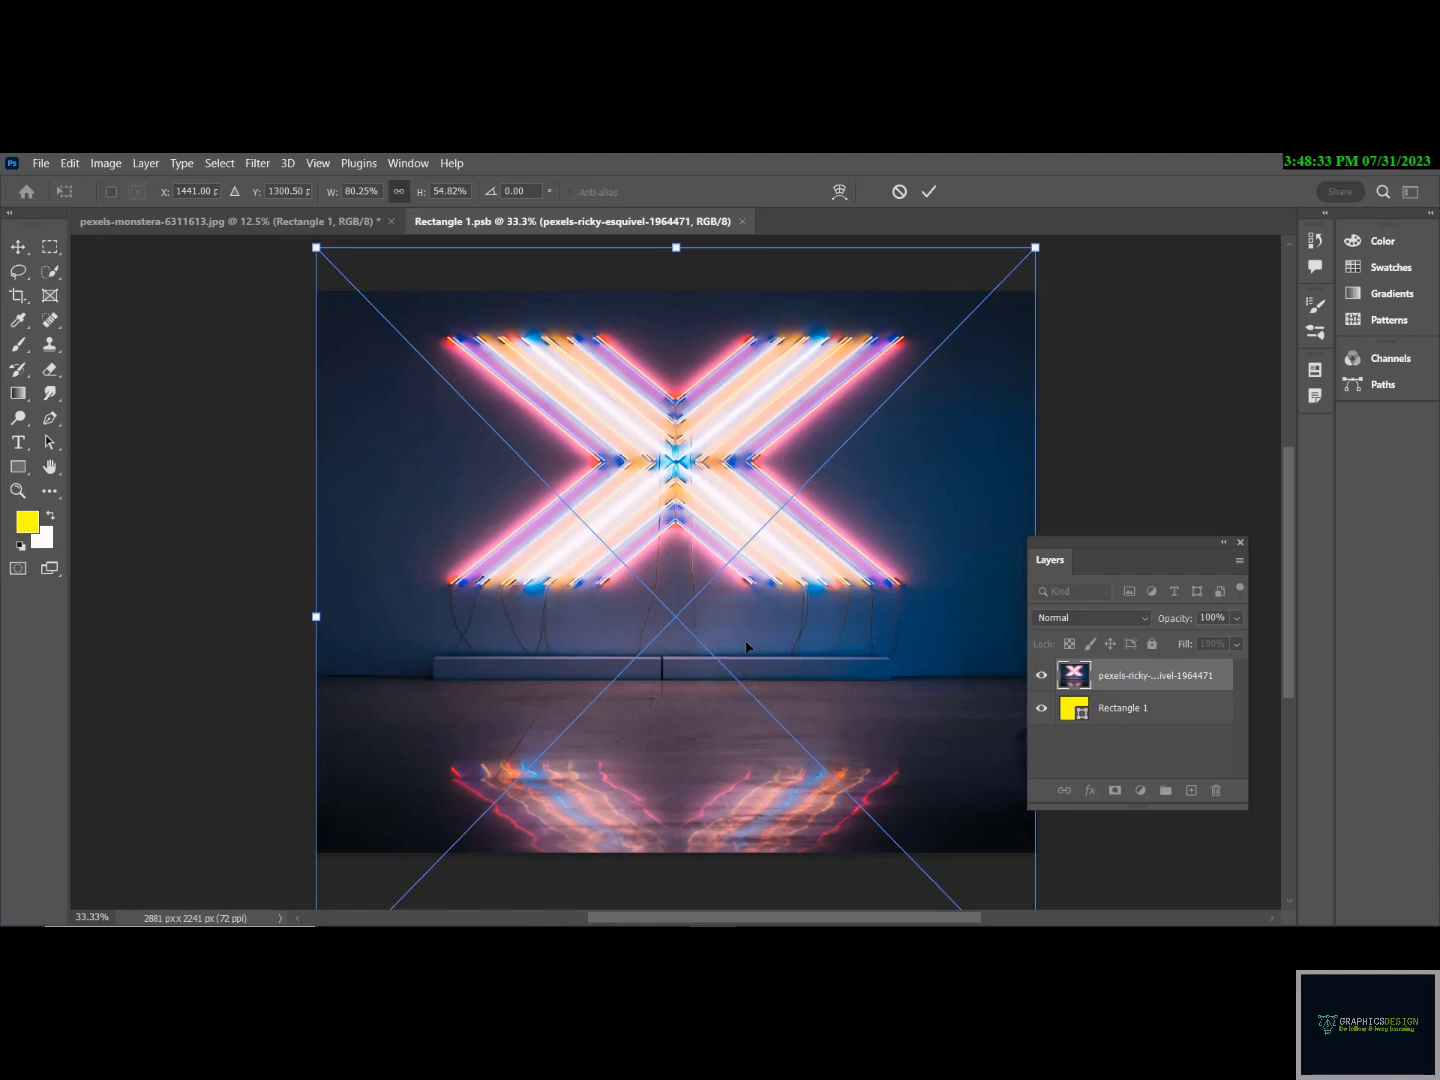
{"action": "key", "text": "Return"}
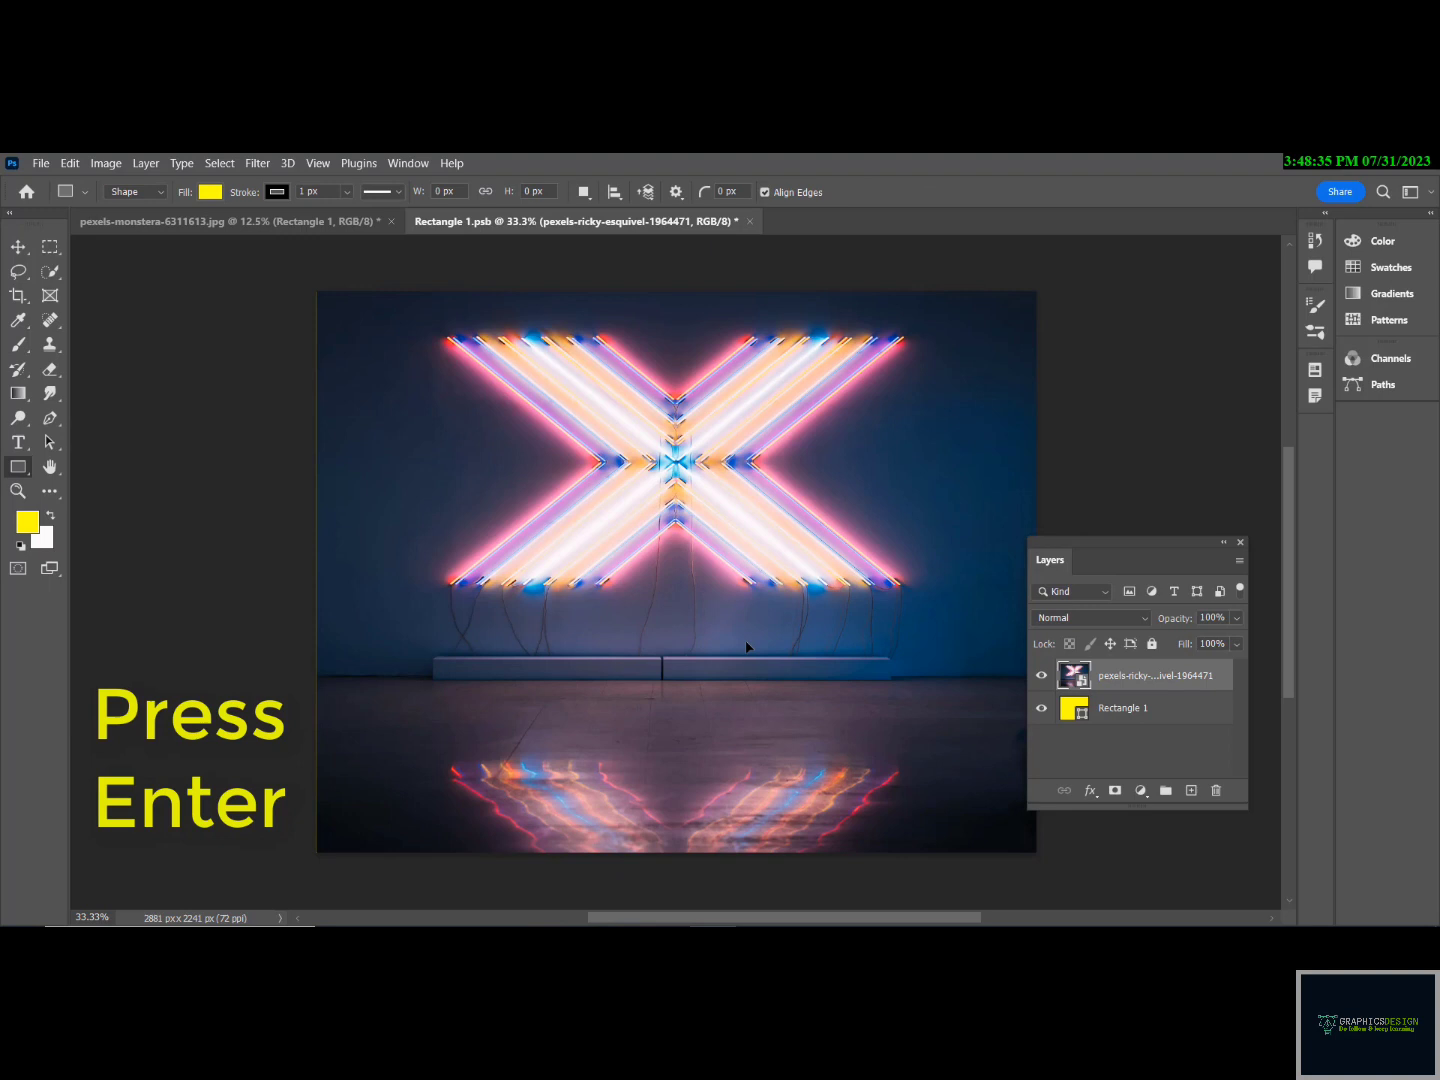
{"action": "key", "text": "ctrl+s"}
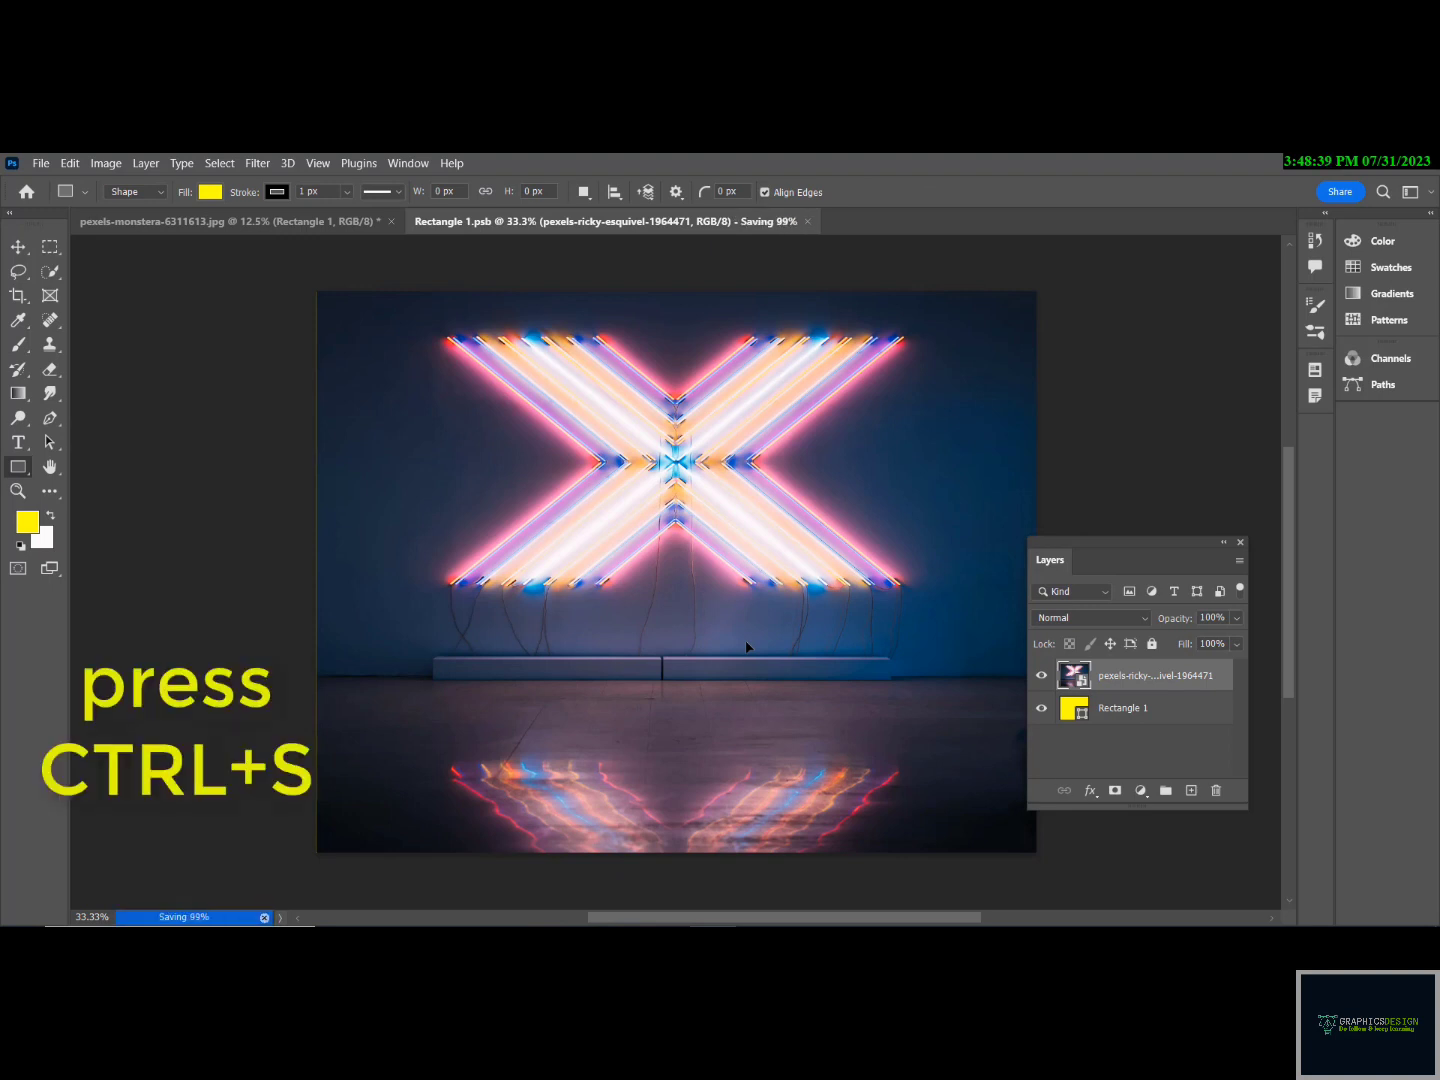
{"action": "key", "text": "ctrl+s"}
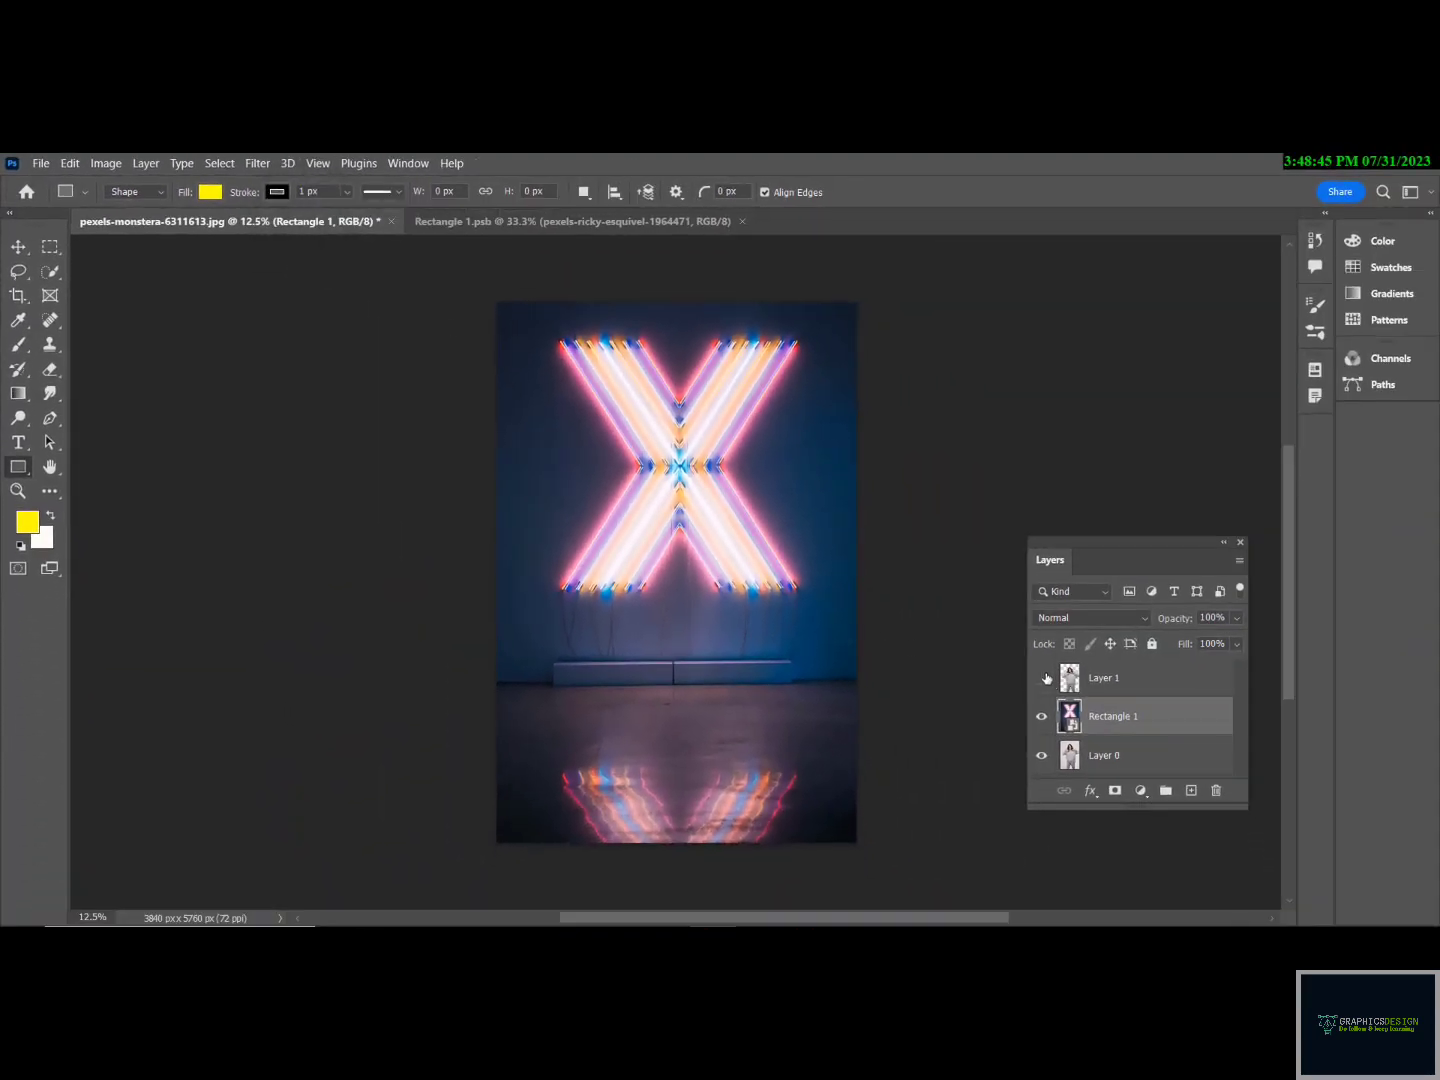
Make Layer 1 visible so the woman stands in front of the neon X backdrop
{"action": "left_click", "coordinate": [1040, 676]}
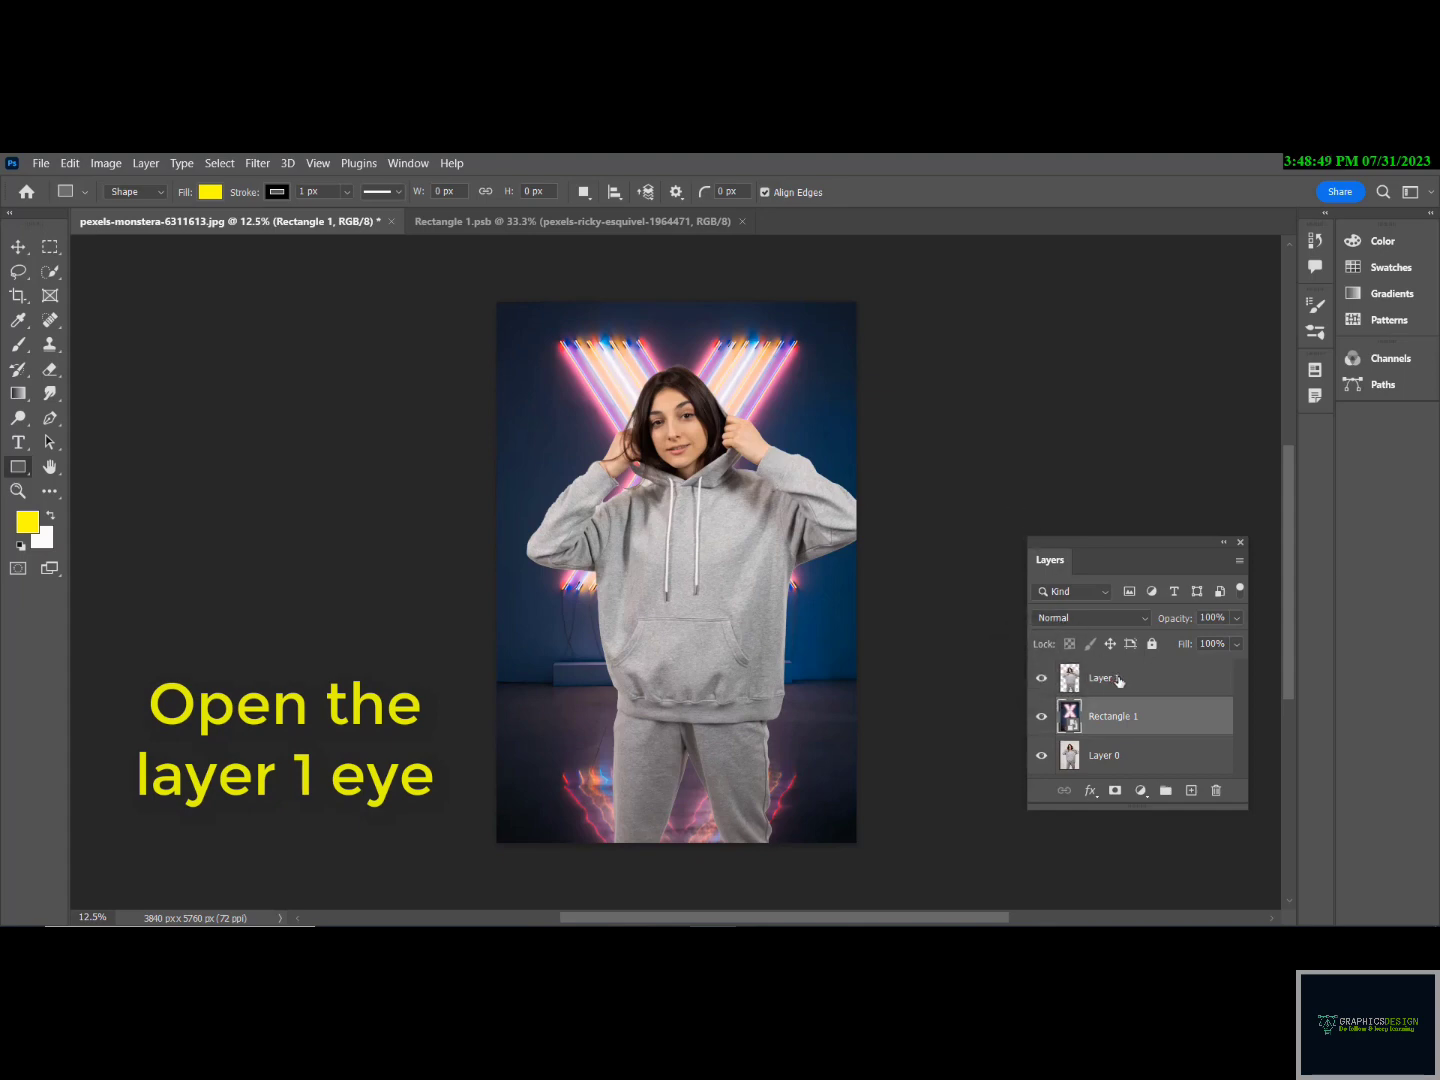
{"action": "left_click", "coordinate": [1040, 678]}
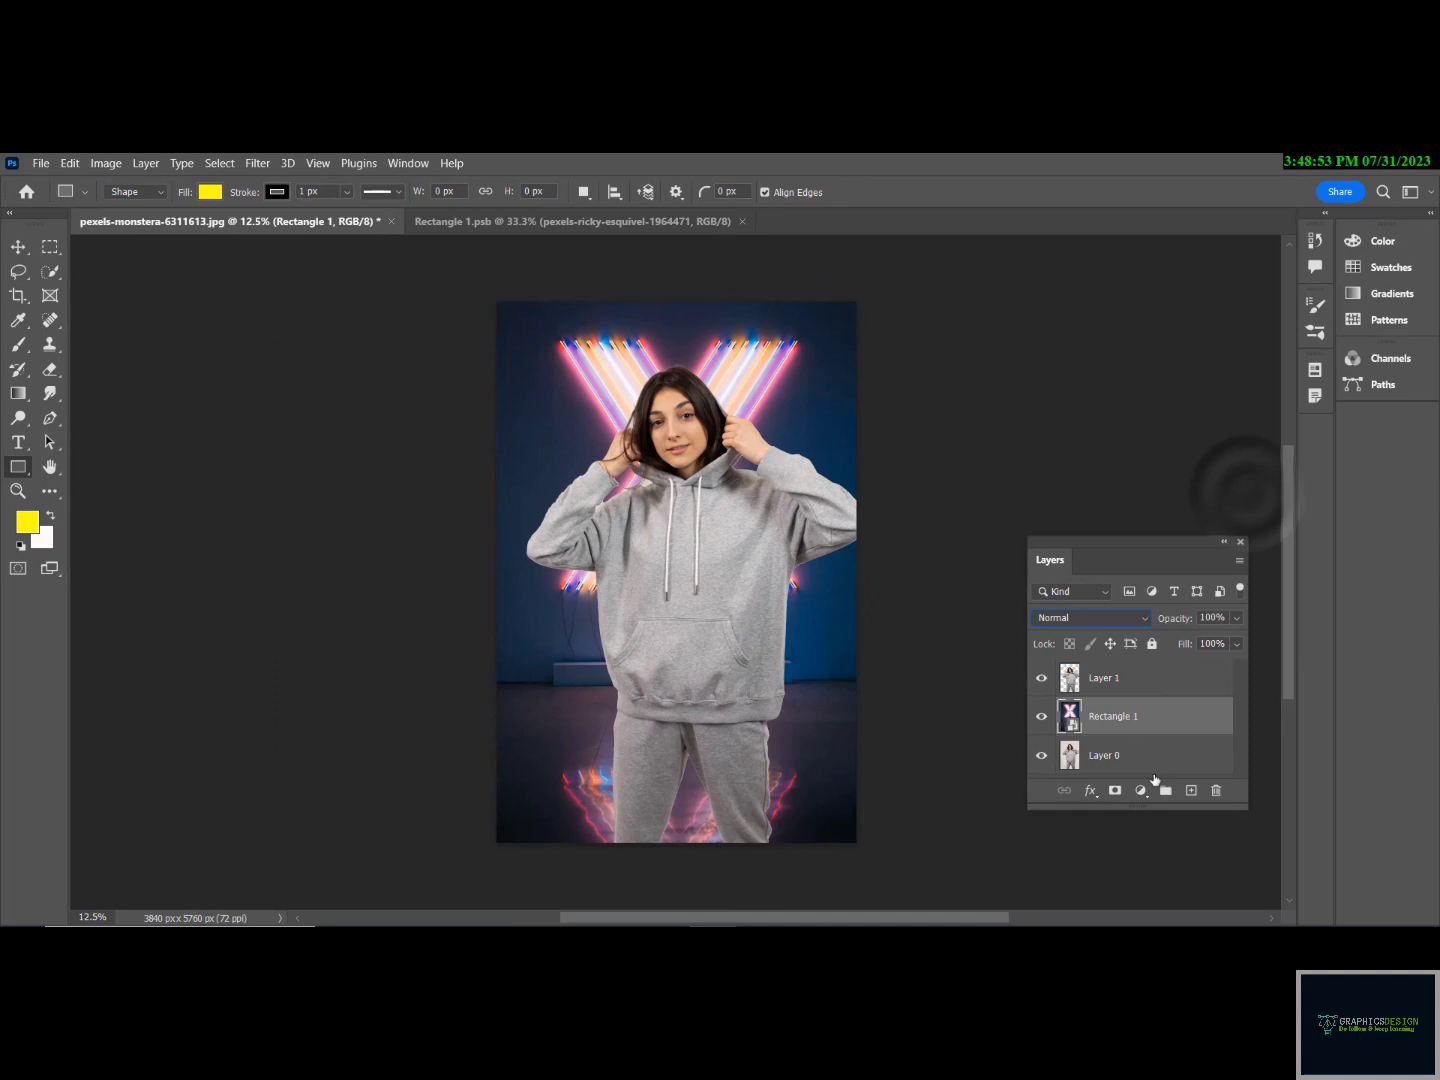
{"action": "right_click", "coordinate": [1112, 716]}
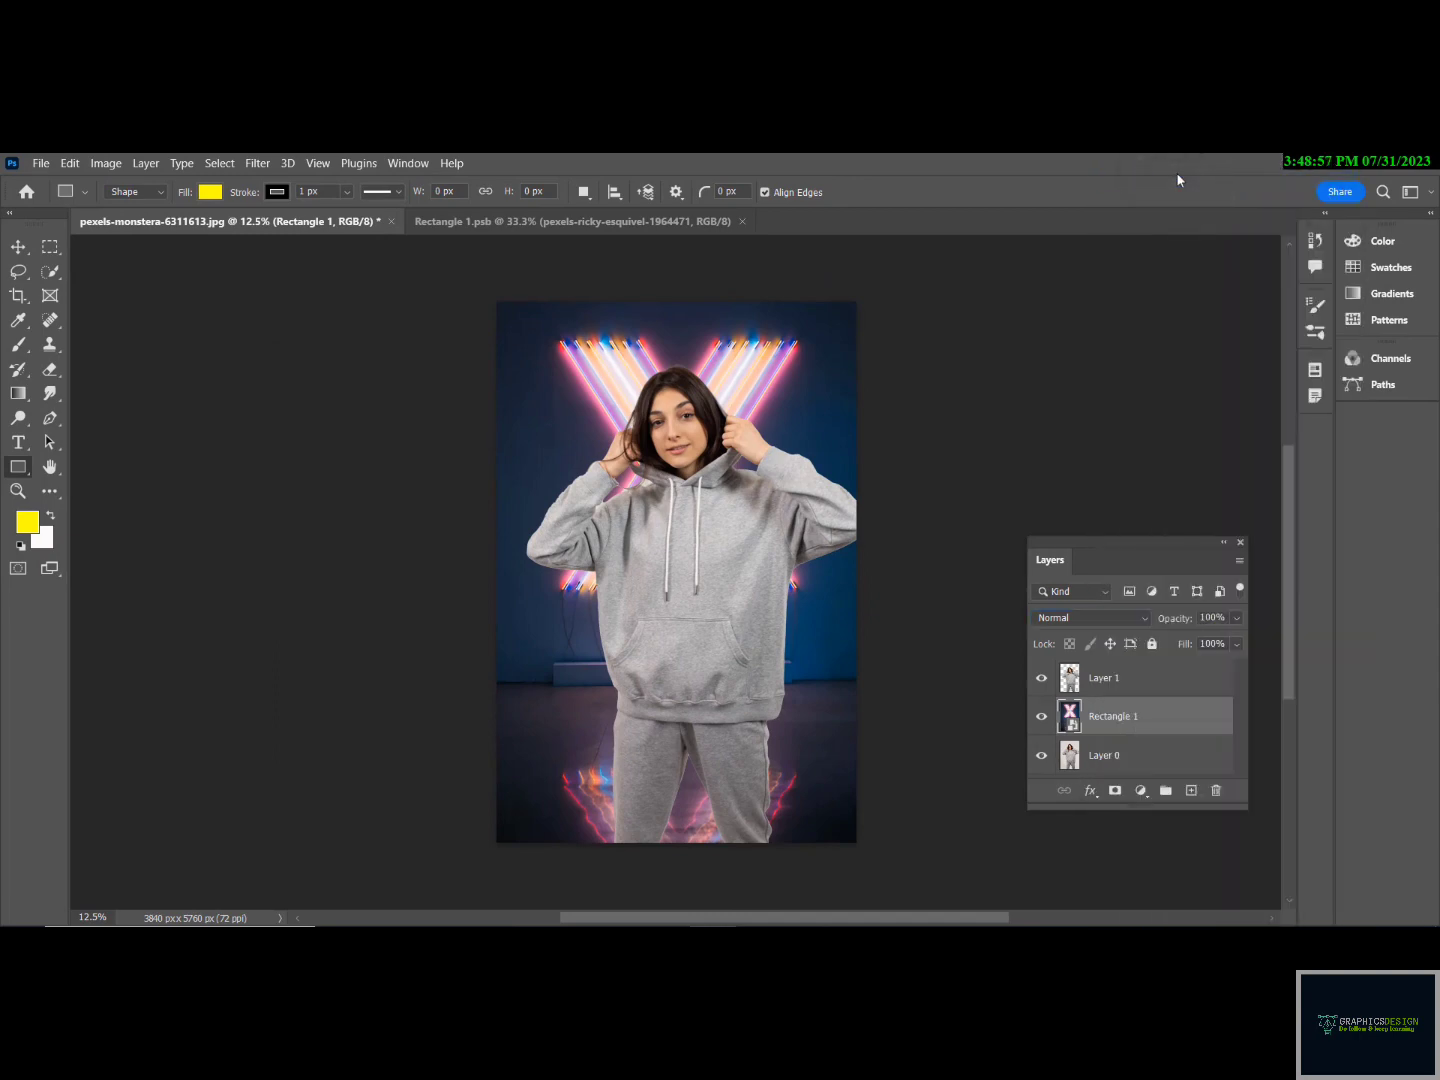
{"action": "double_click", "coordinate": [1112, 716]}
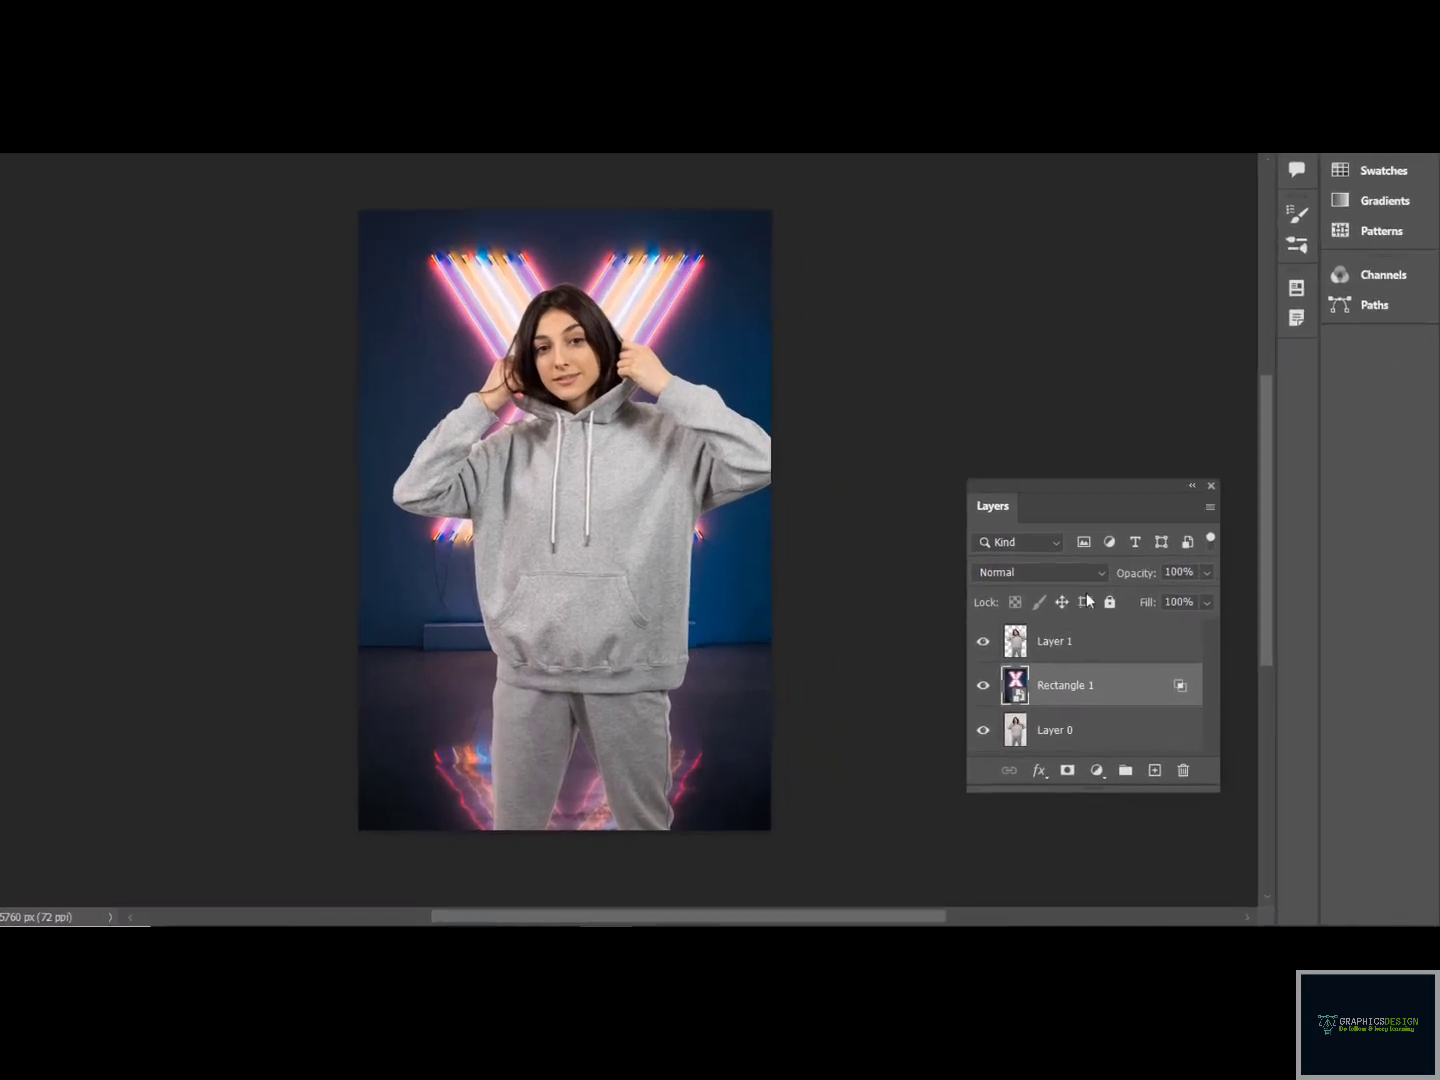
Set the neon X layer Rectangle 1 to Overlay and duplicate it
{"action": "left_click", "coordinate": [1038, 572]}
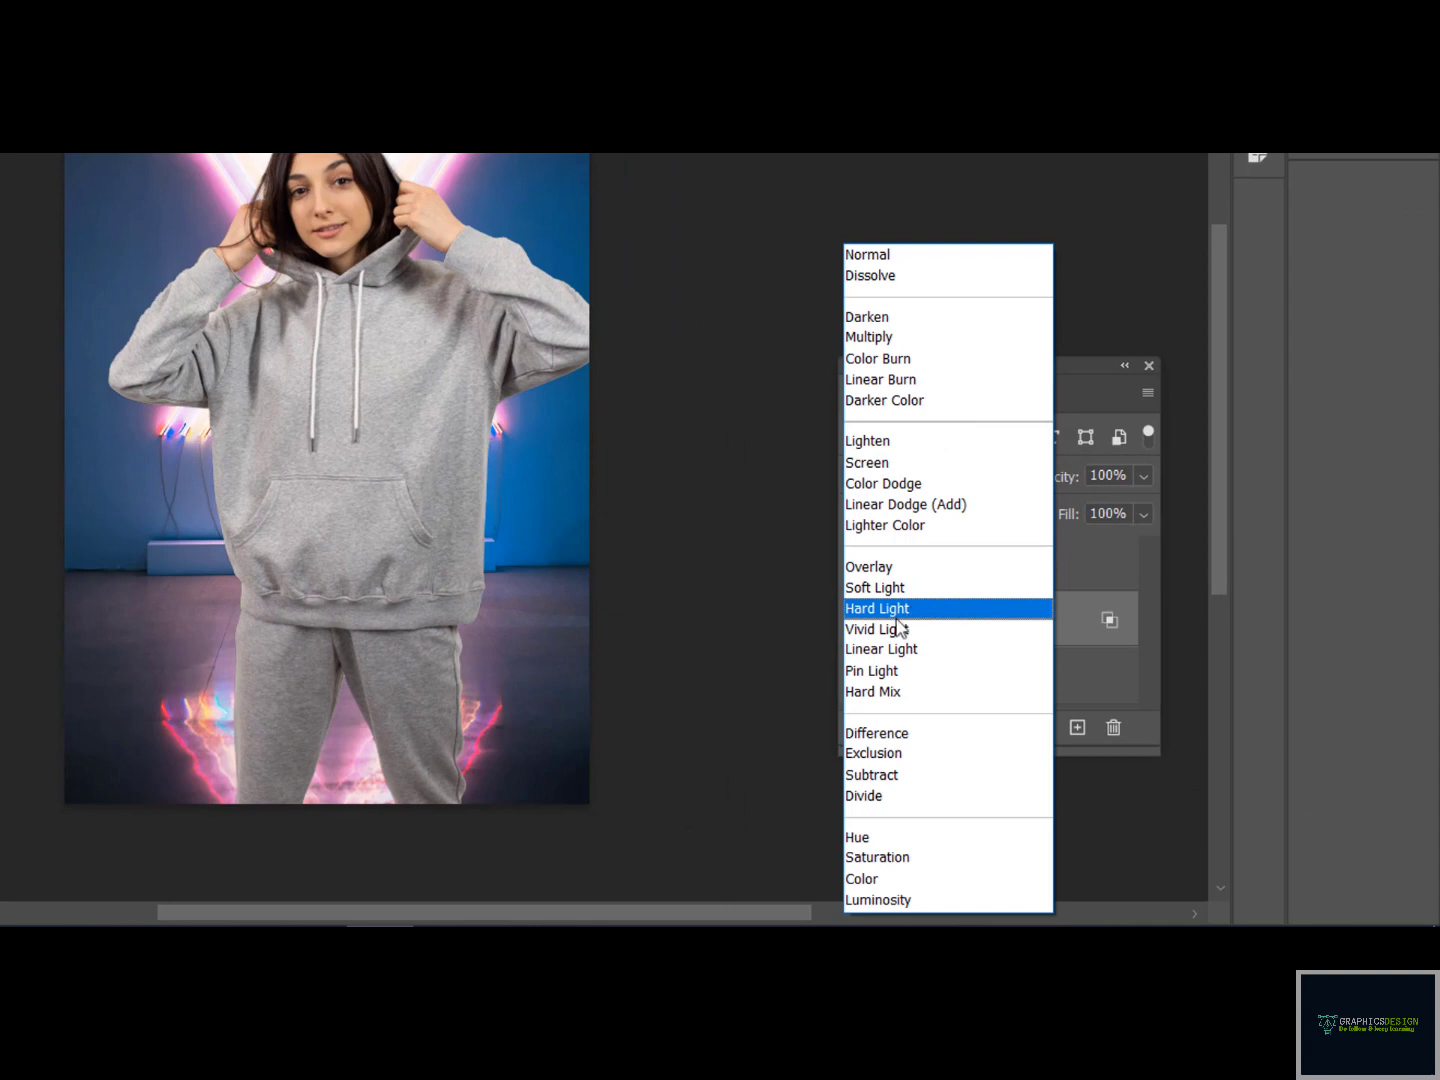
{"action": "left_click", "coordinate": [868, 566]}
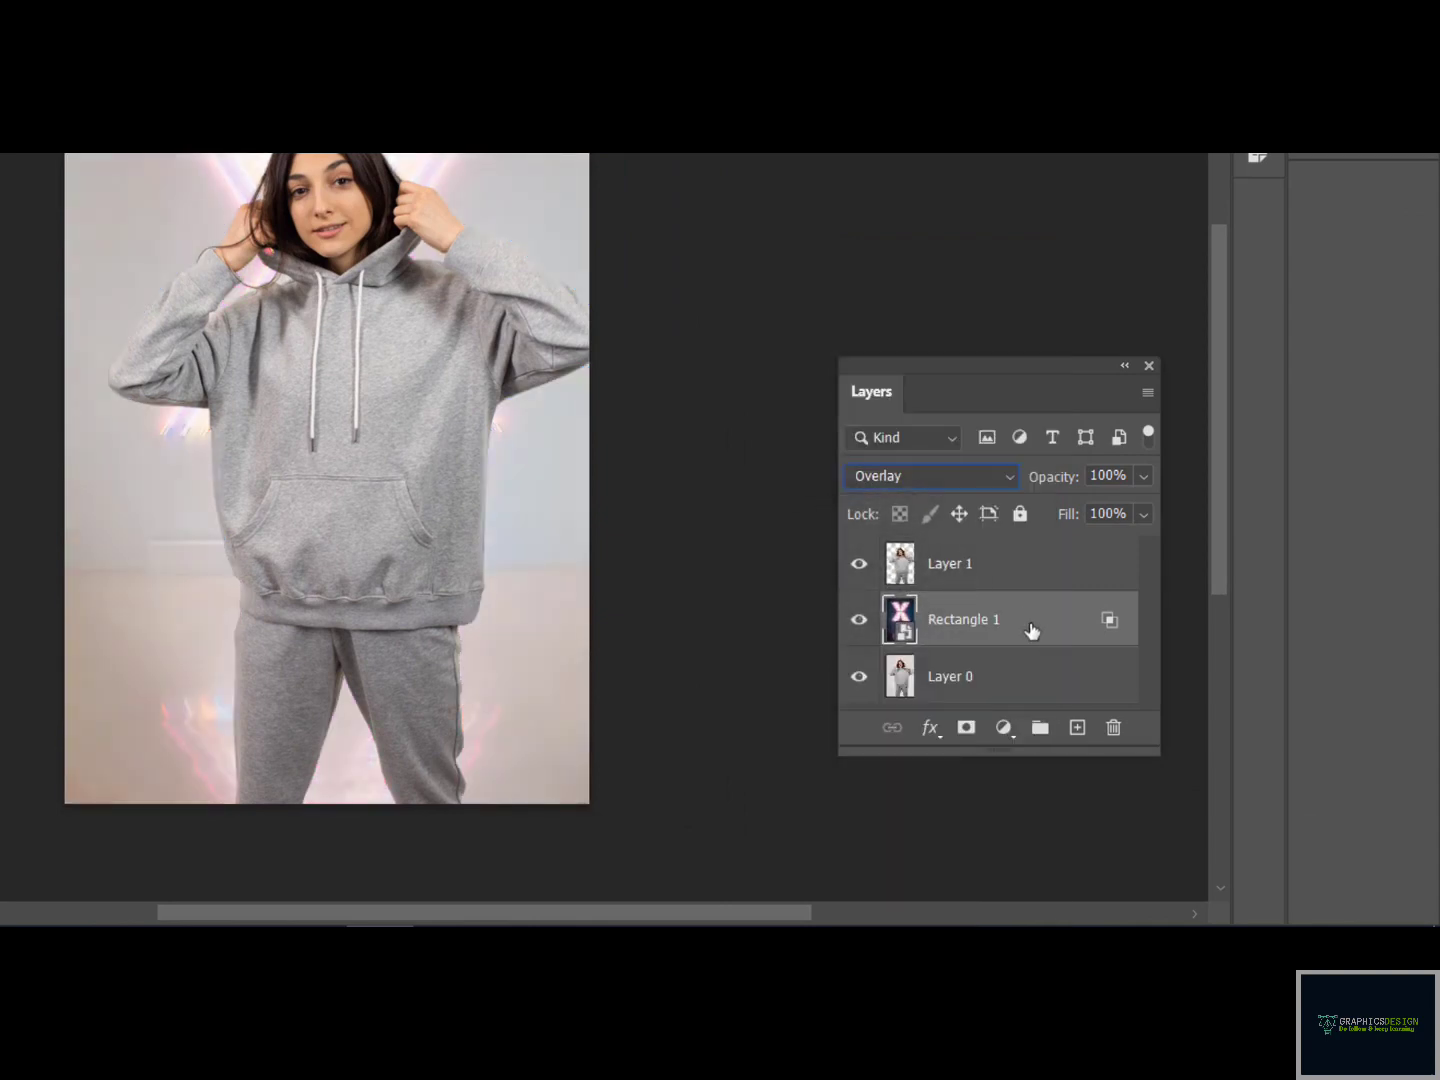
{"action": "key", "text": "ctrl+j"}
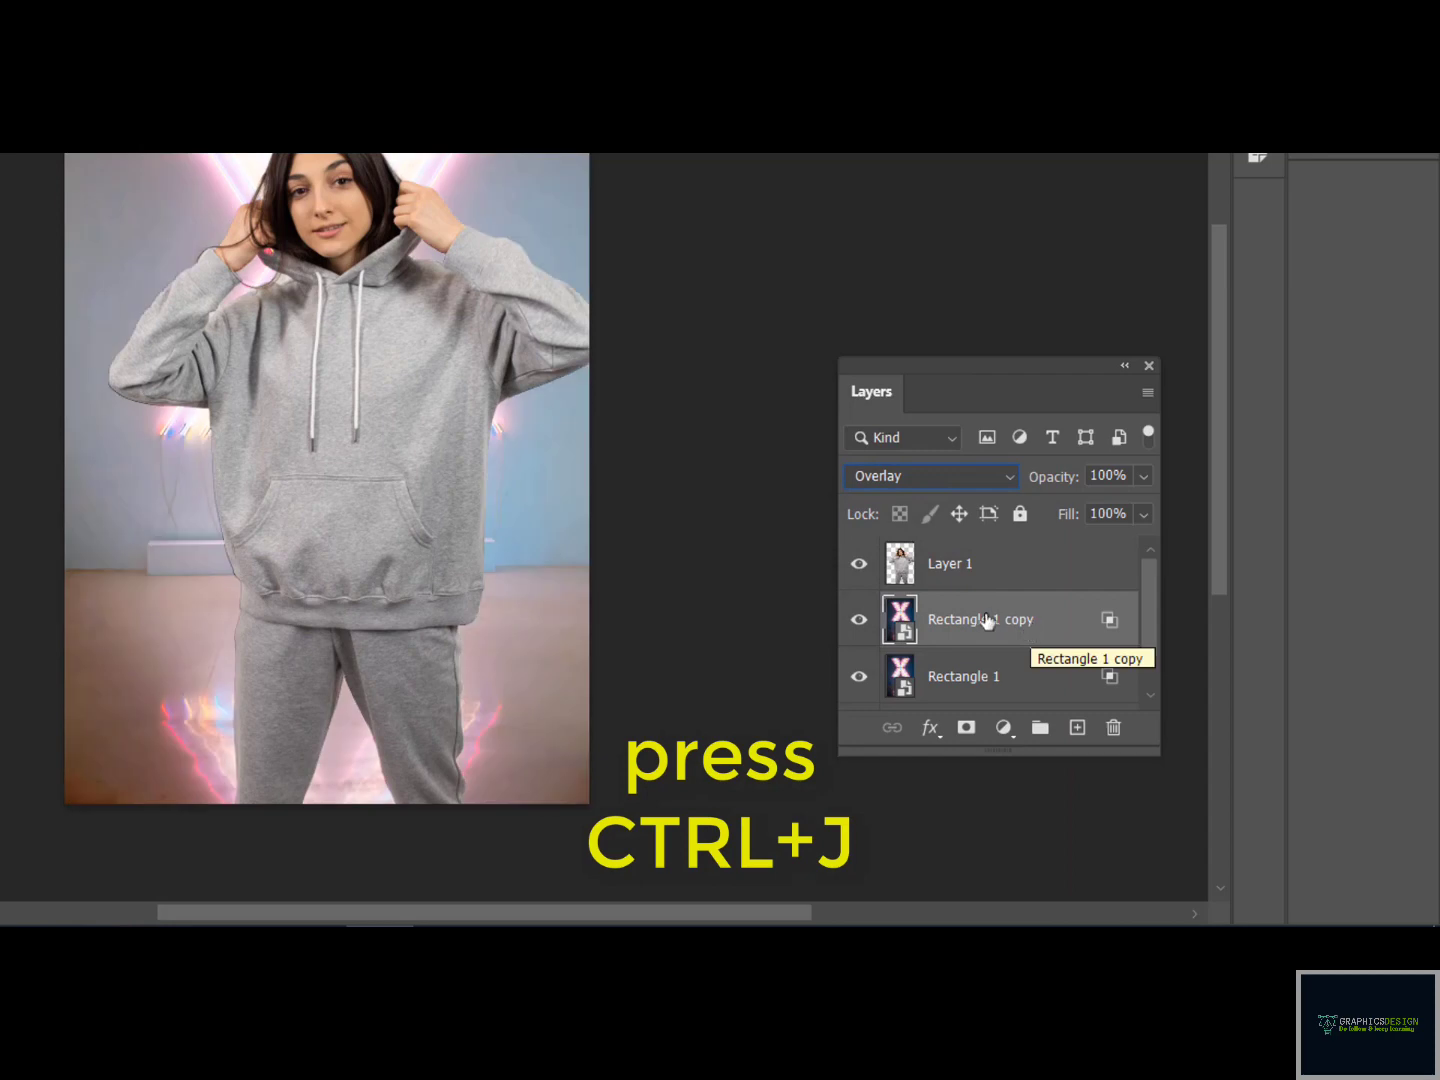
Set the Rectangle 1 copy to Soft Light and select the original Layer 0
{"action": "left_click", "coordinate": [928, 476]}
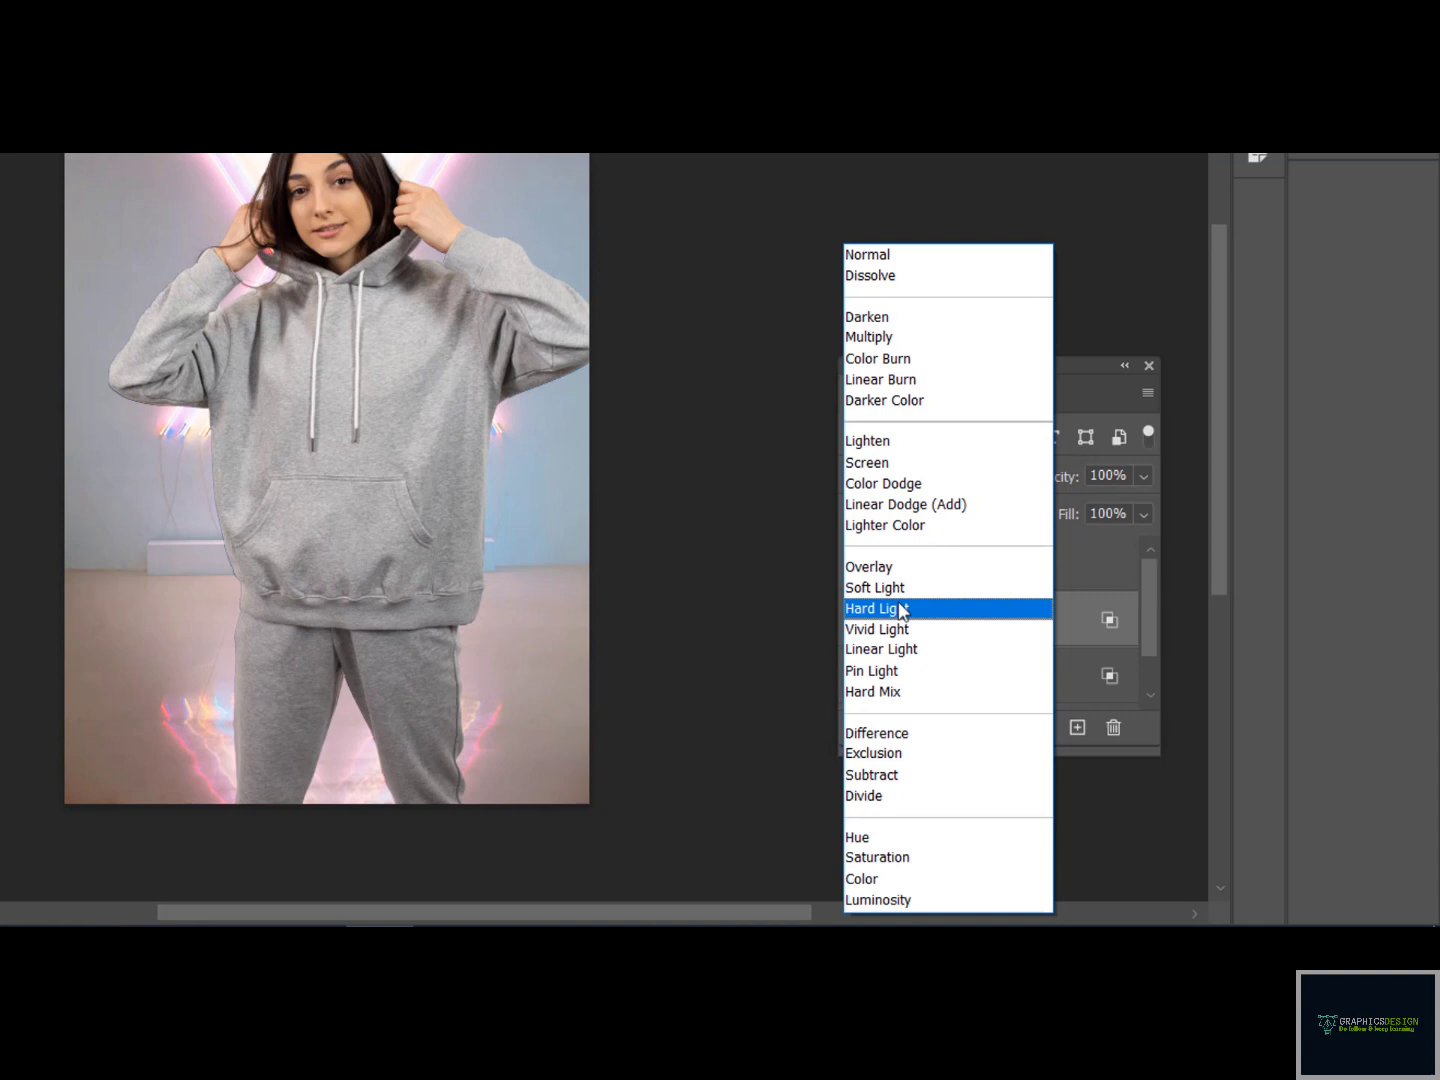
{"action": "left_click", "coordinate": [874, 588]}
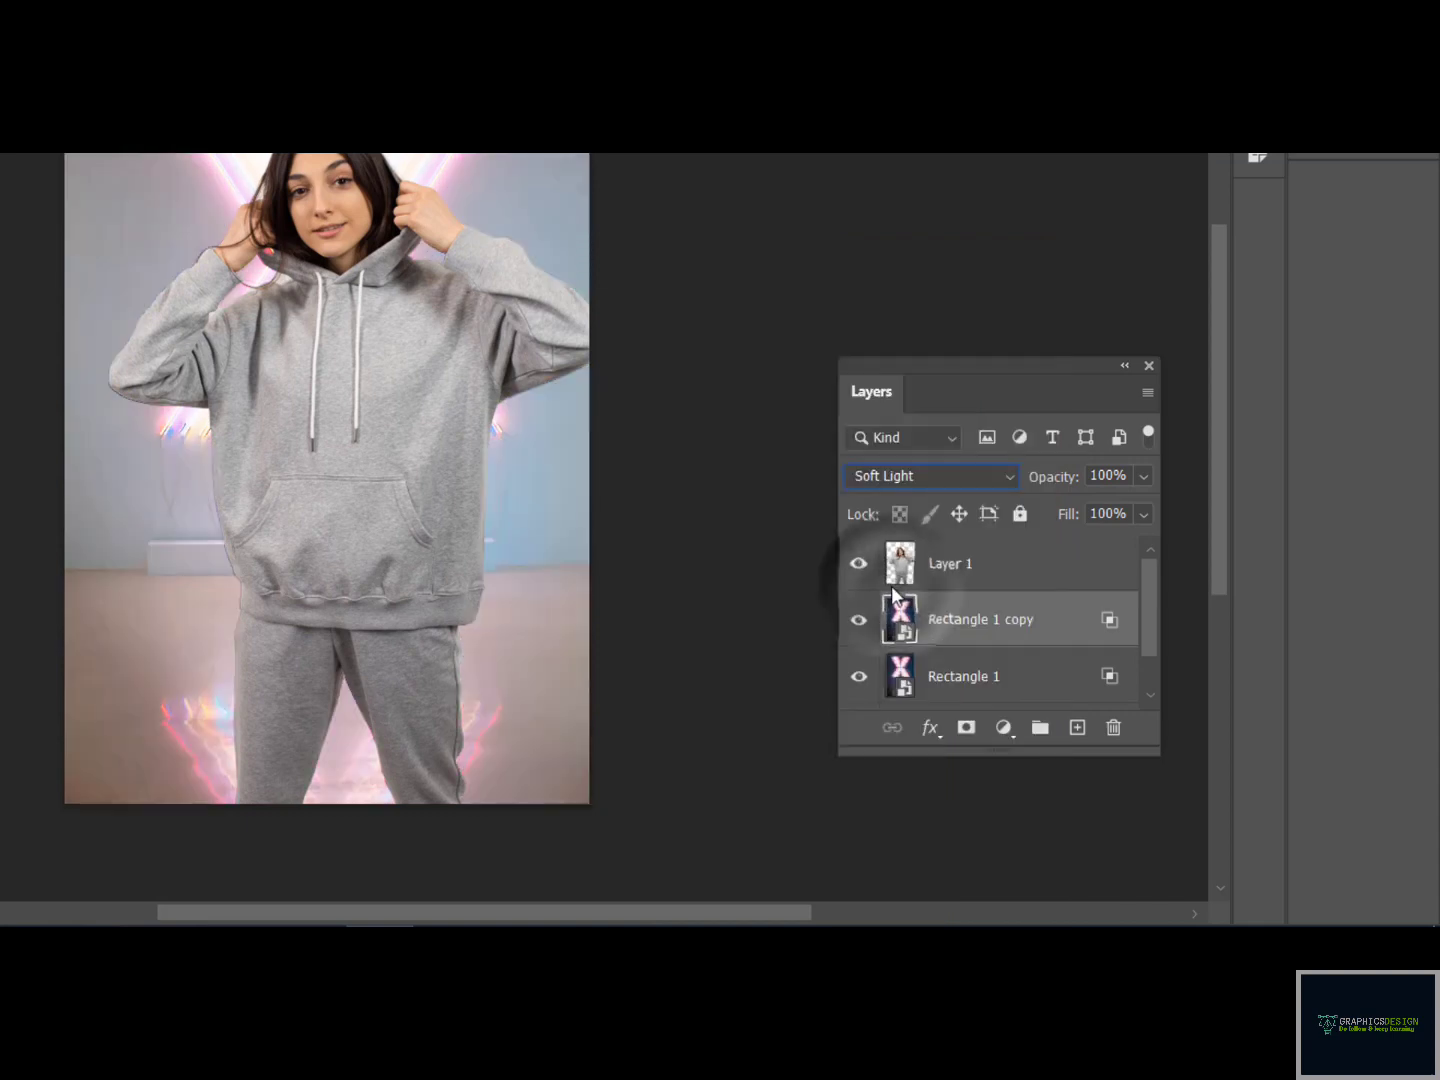
{"action": "scroll", "scroll_direction": "down", "scroll_amount": 3}
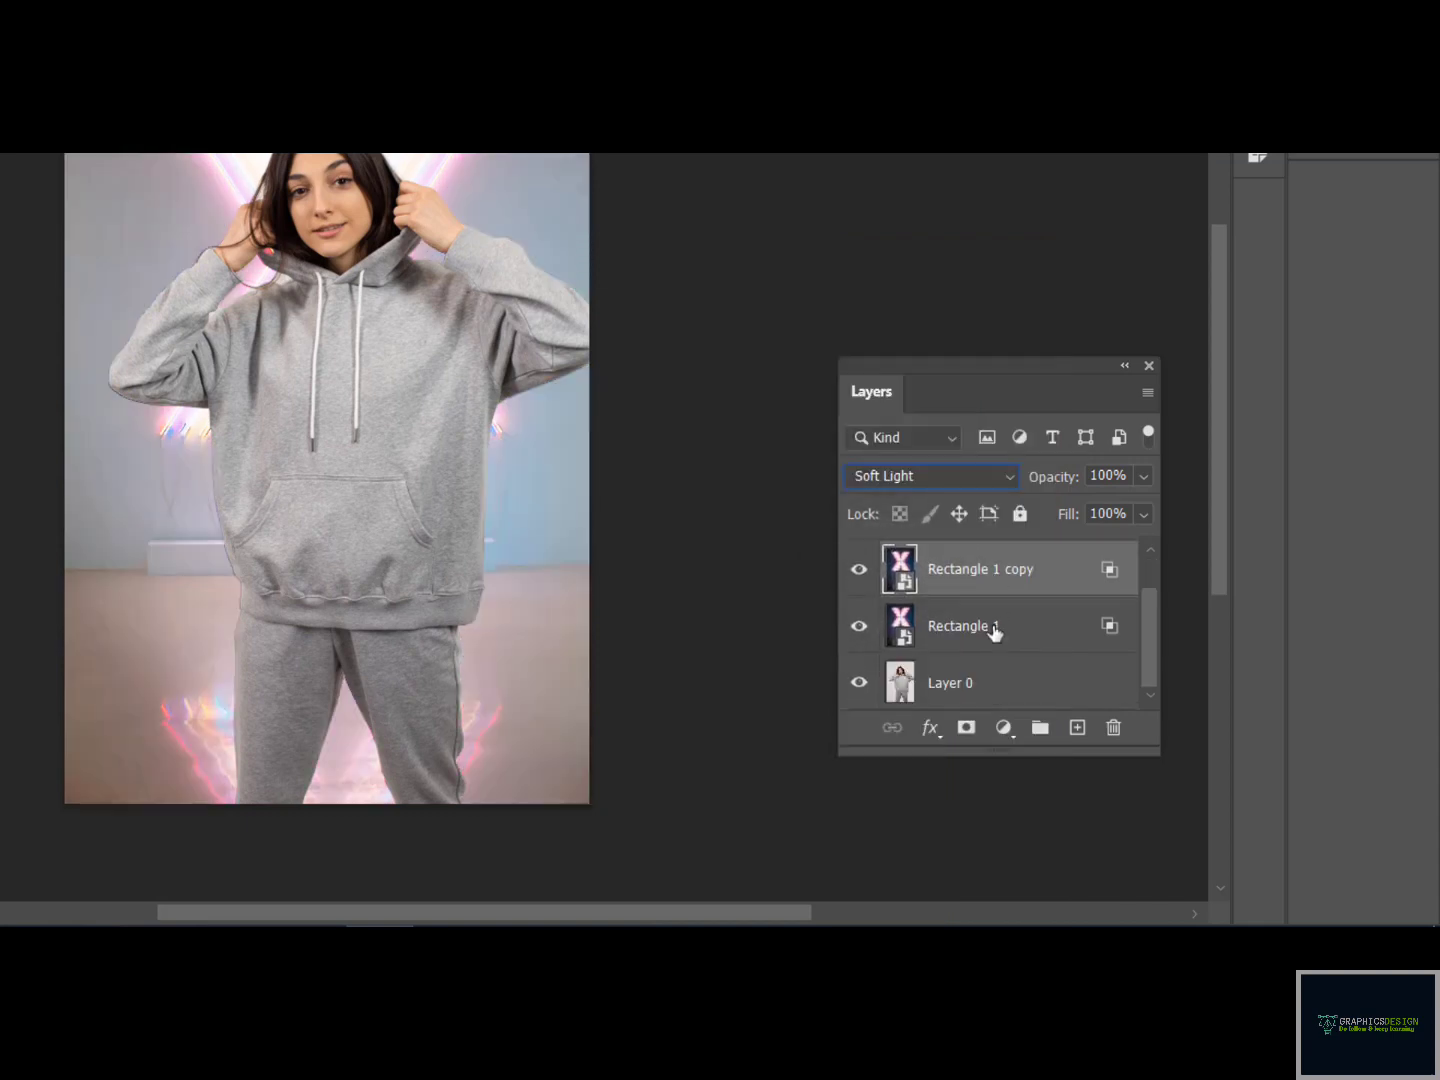
{"action": "left_click", "coordinate": [948, 682]}
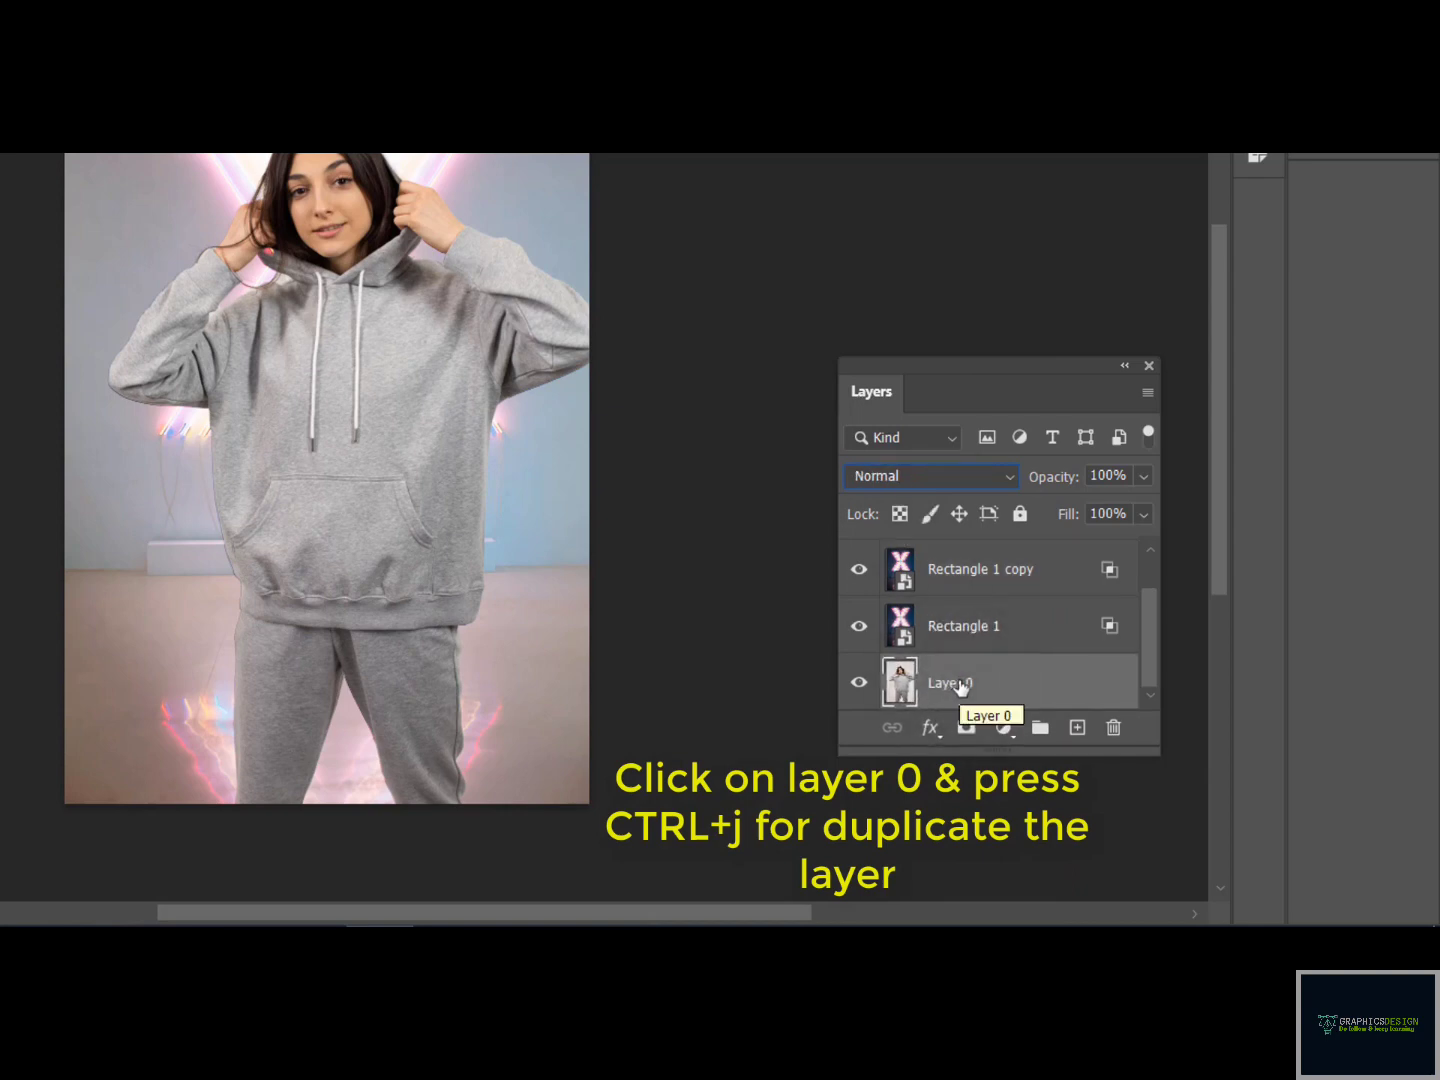
Duplicate Layer 0 as Layer 0 copy above the neon X layers
{"action": "key", "text": "ctrl+j"}
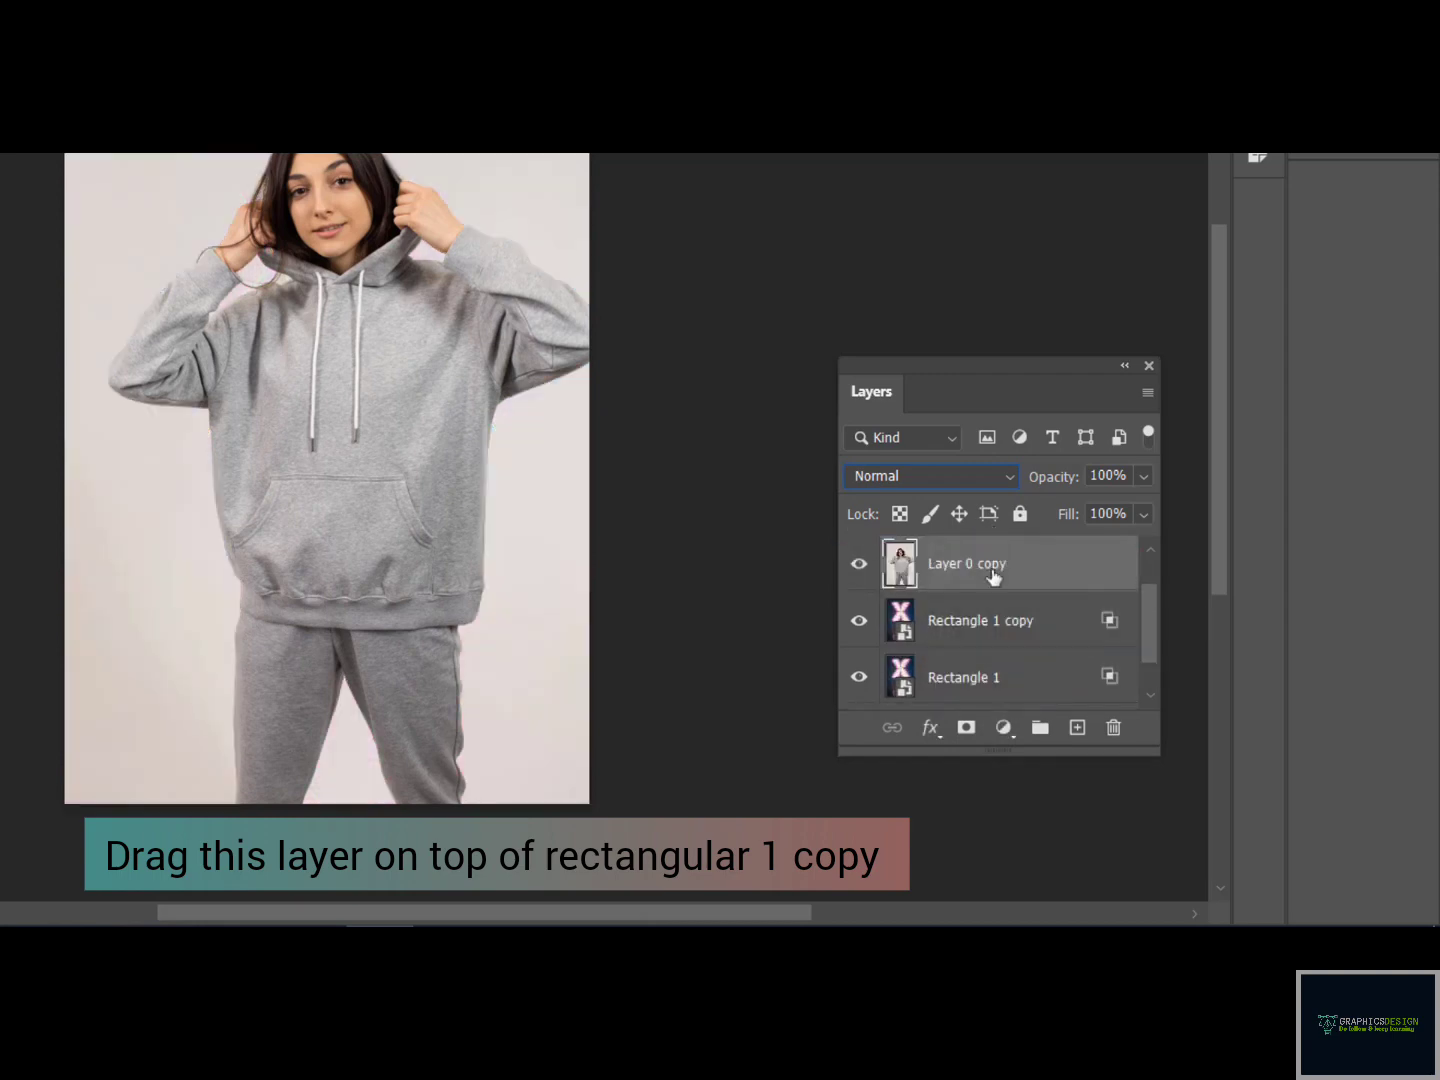
{"action": "mouse_move", "coordinate": [1018, 654]}
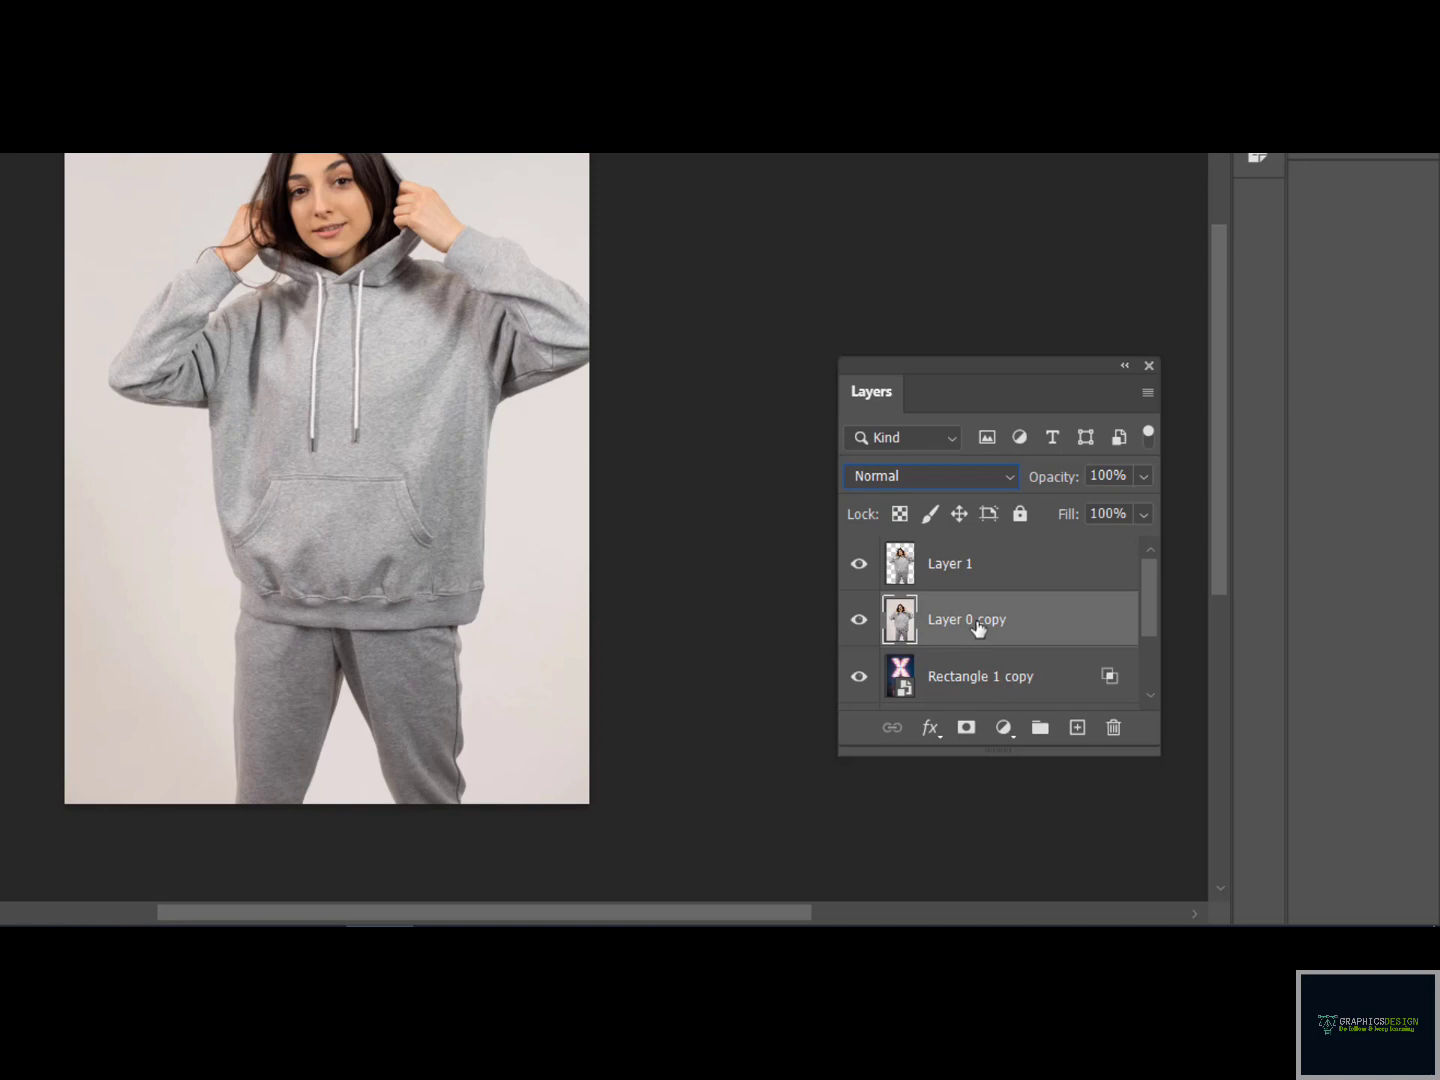
Blend Layer 0 copy in Multiply so the neon X glow shows through
{"action": "left_click", "coordinate": [928, 476]}
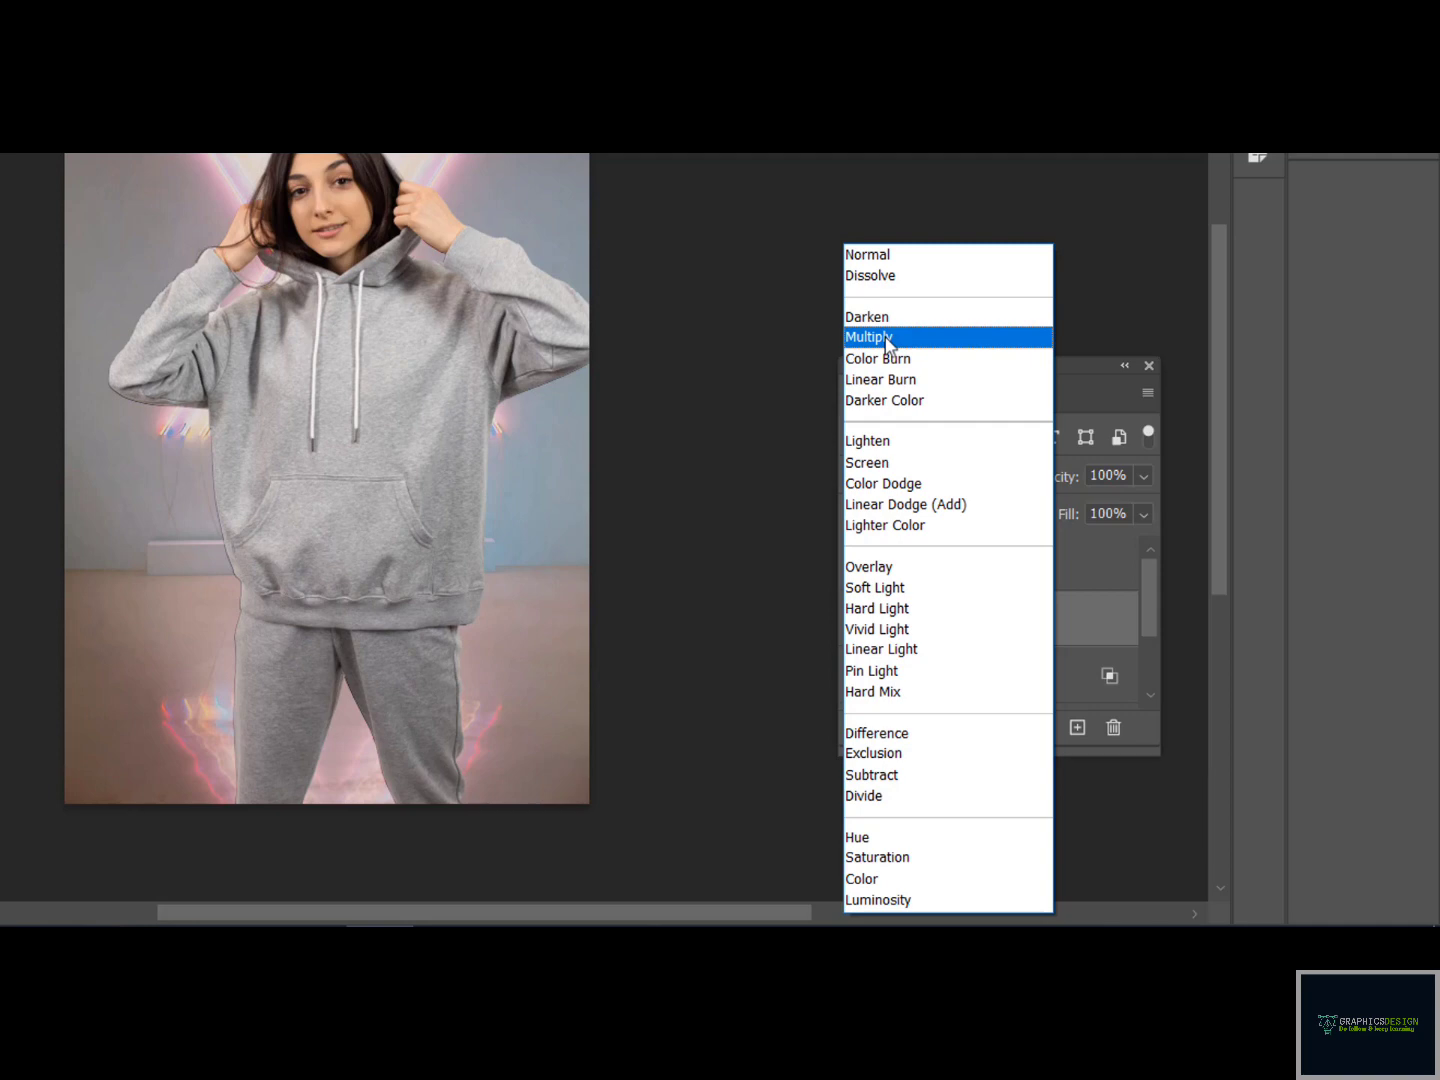
{"action": "mouse_move", "coordinate": [884, 400]}
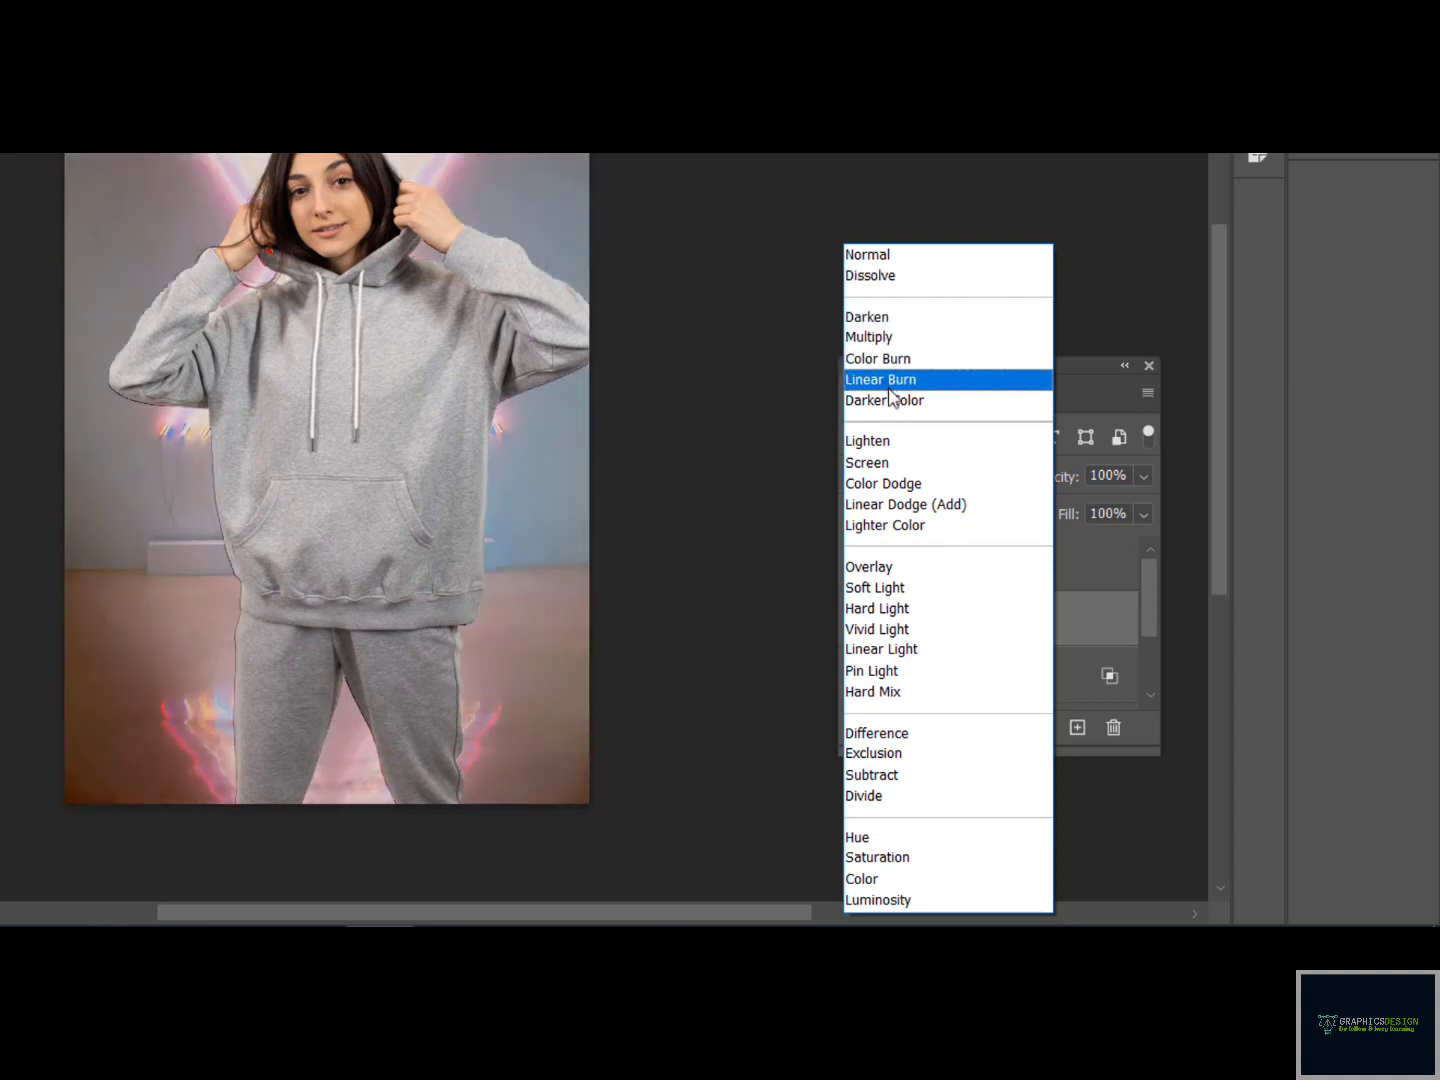
{"action": "mouse_move", "coordinate": [876, 358]}
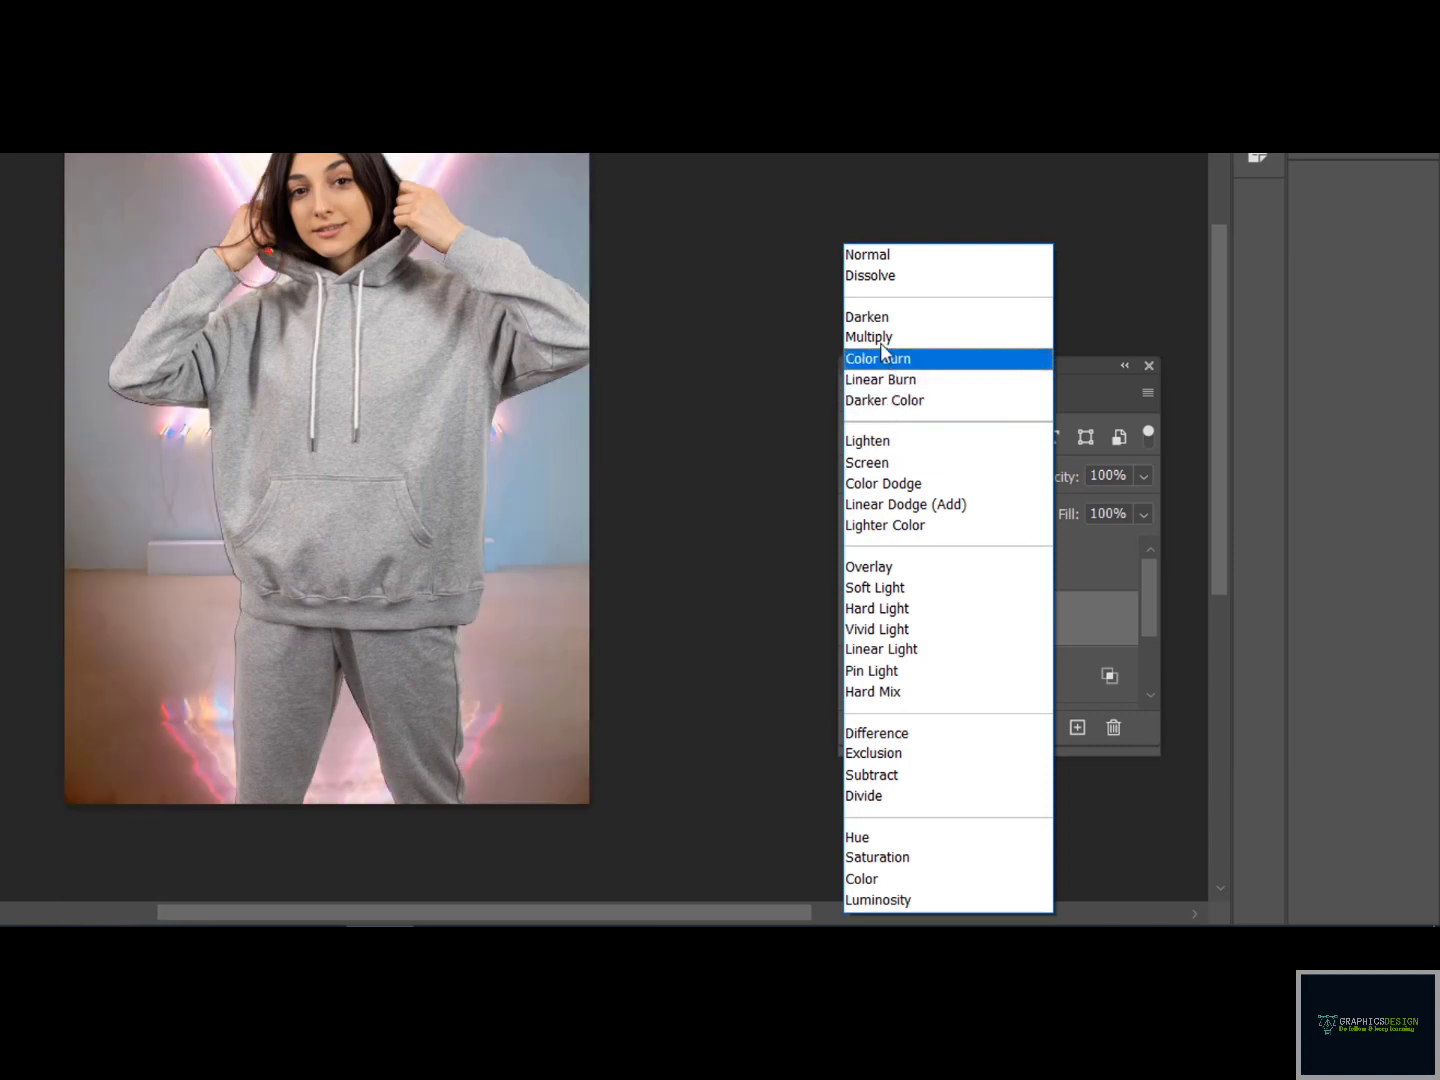
{"action": "left_click", "coordinate": [868, 336]}
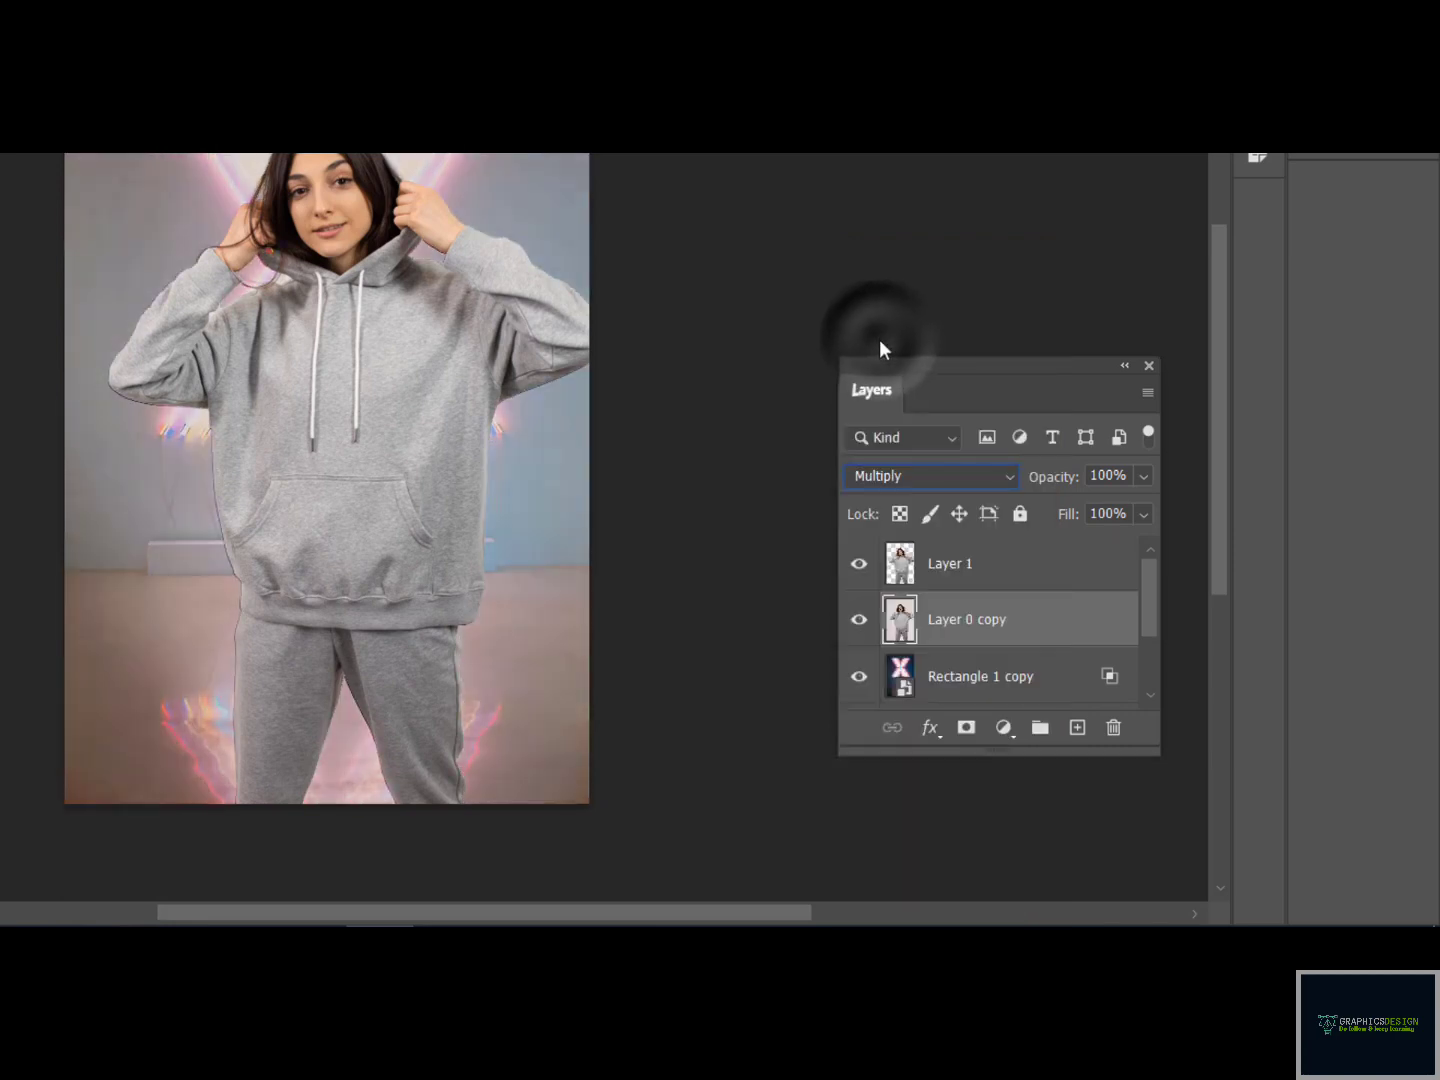